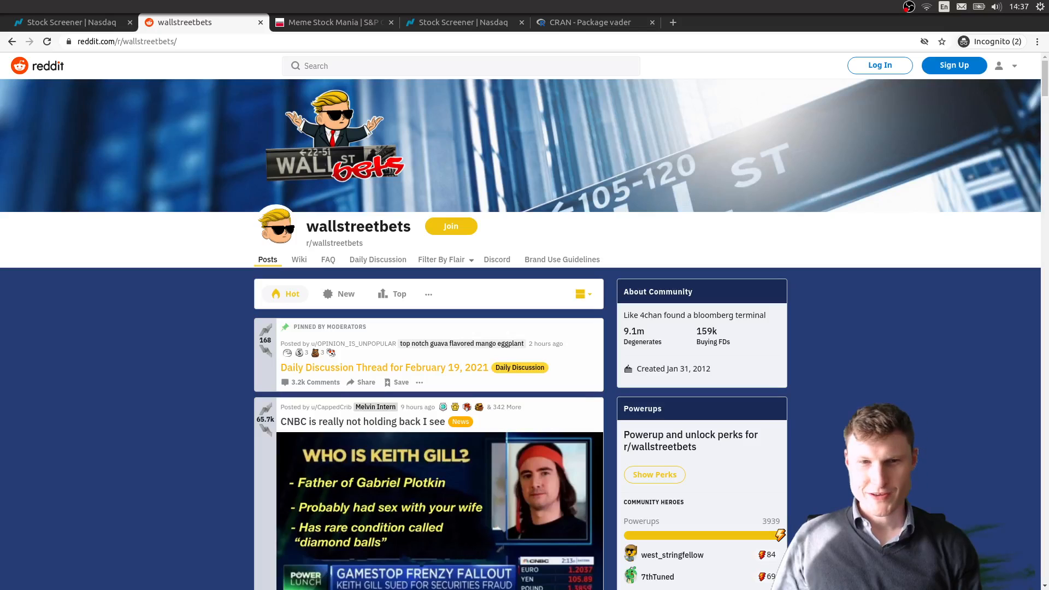
Step: Run the library-loading lines and install the vader package from the console
double_click(358, 226)
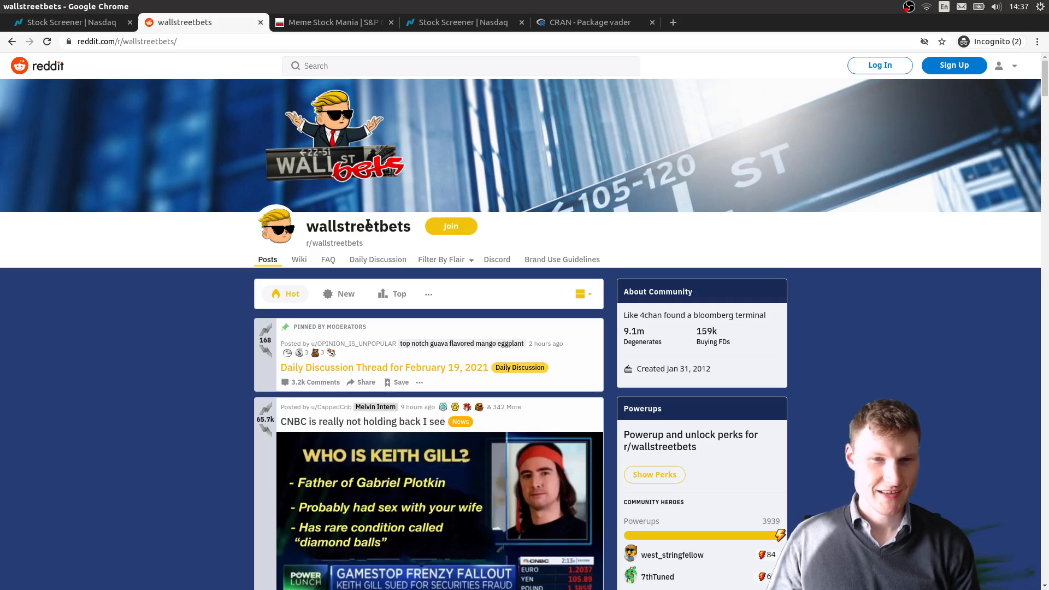
double_click(357, 227)
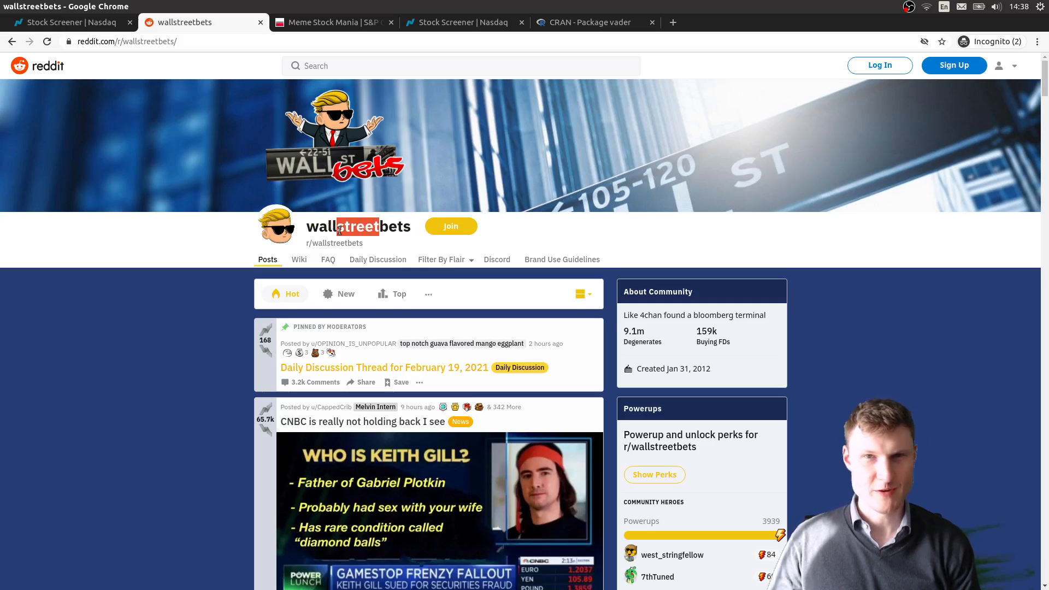
click(358, 225)
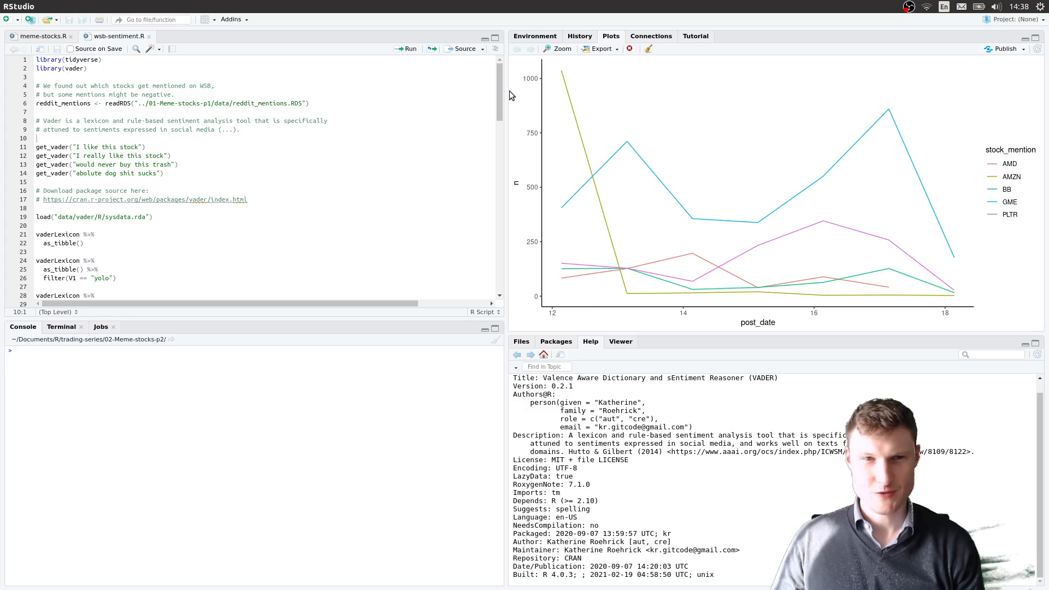
mouse_move(604, 276)
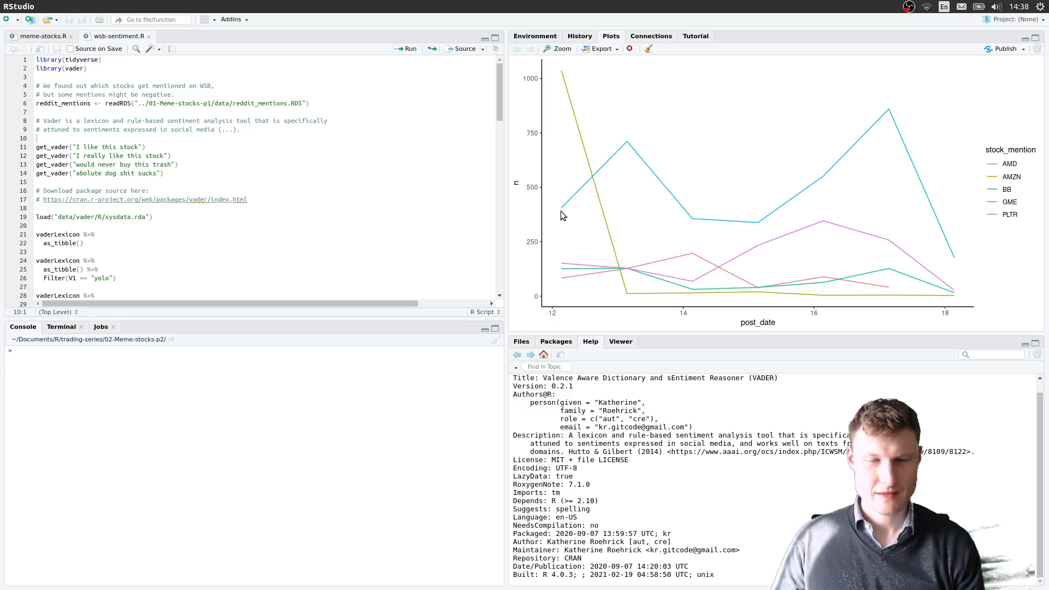
mouse_move(609, 185)
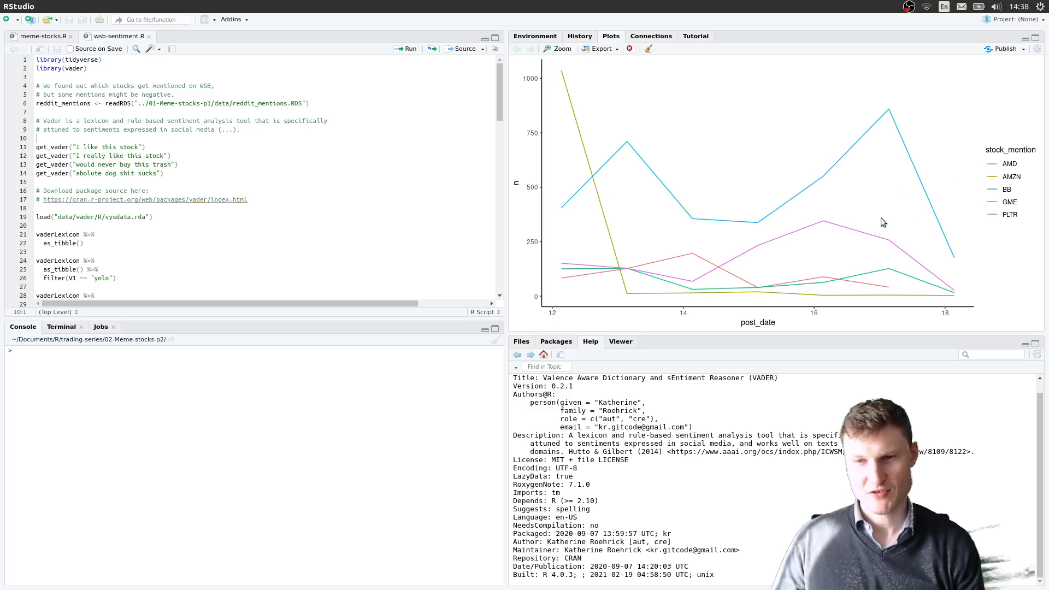
mouse_move(898, 107)
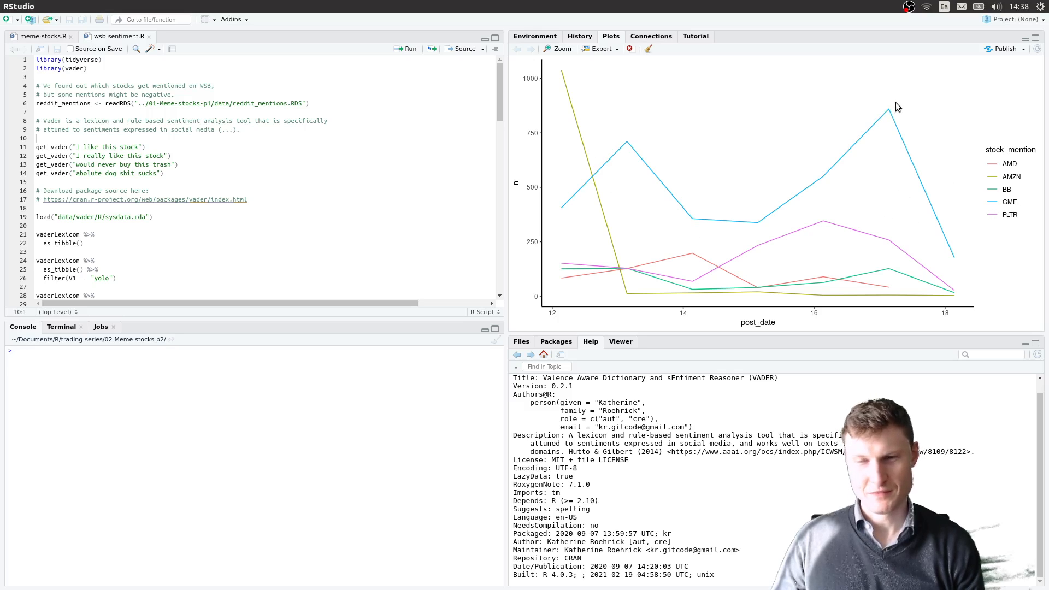
mouse_move(928, 222)
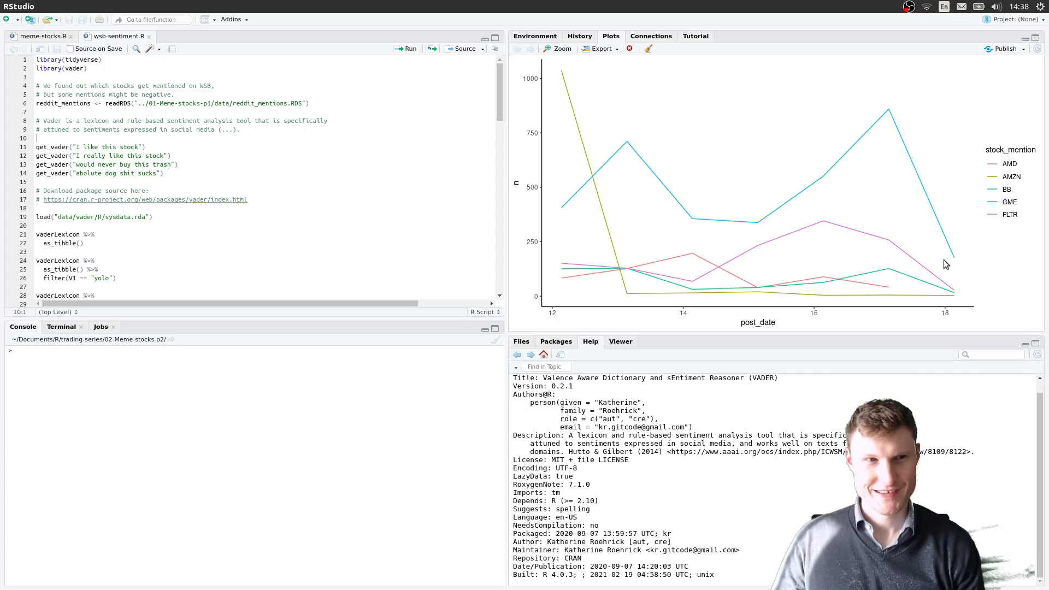
mouse_move(561, 48)
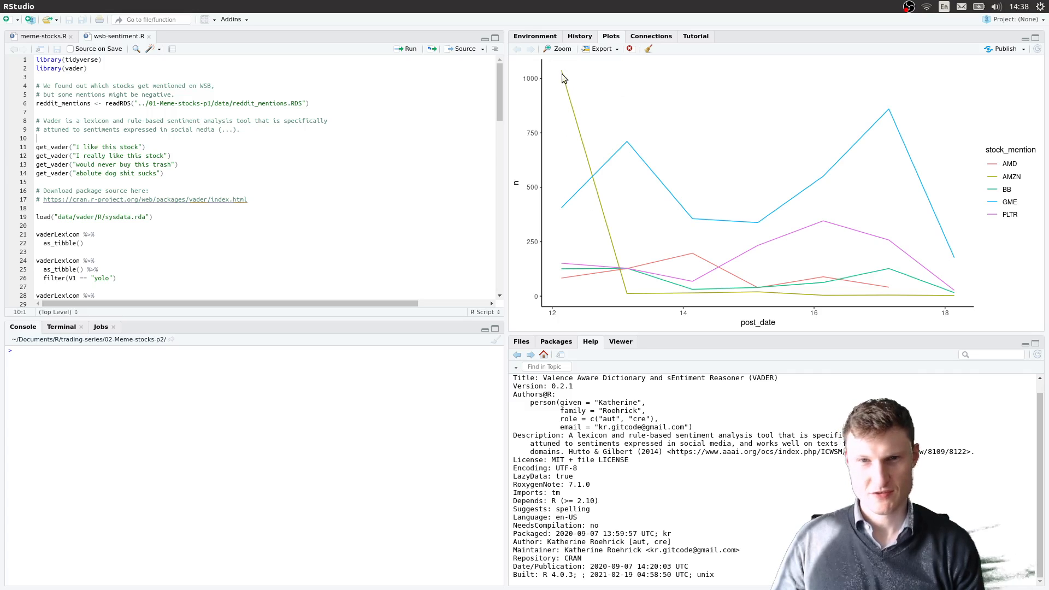
mouse_move(572, 136)
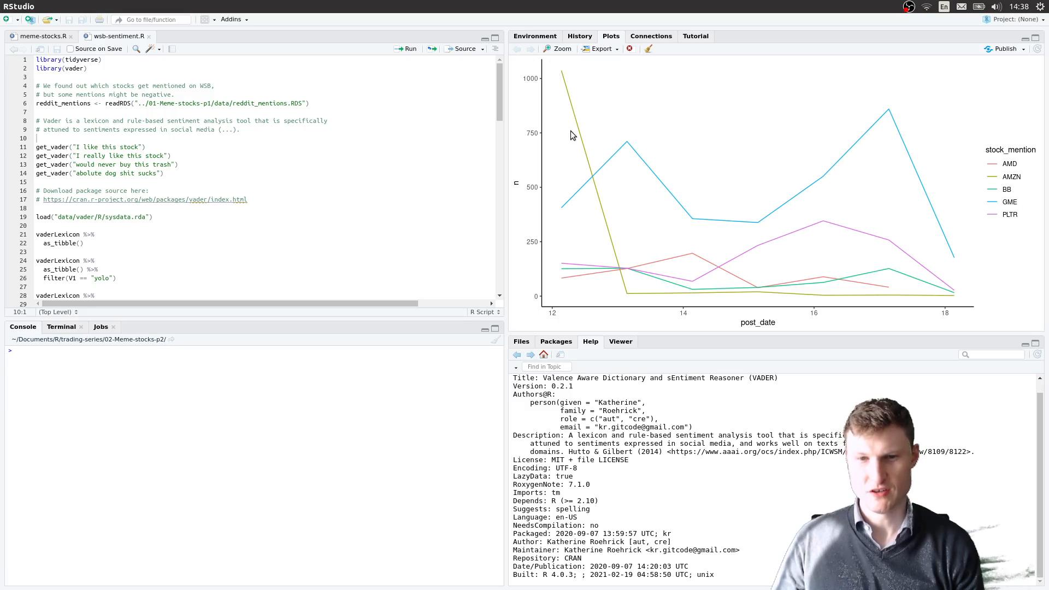
mouse_move(928, 312)
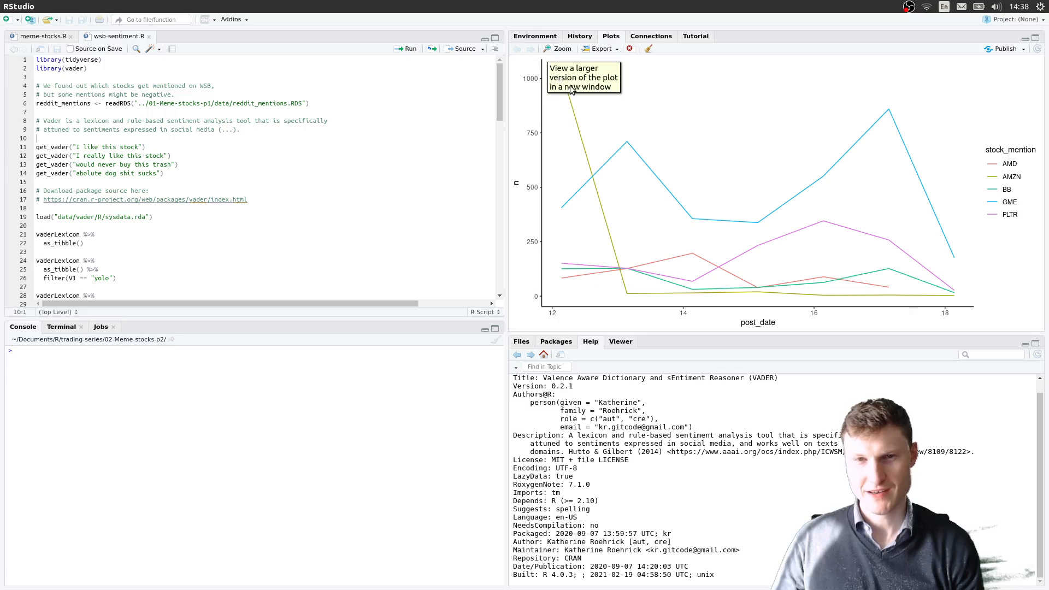
mouse_move(709, 302)
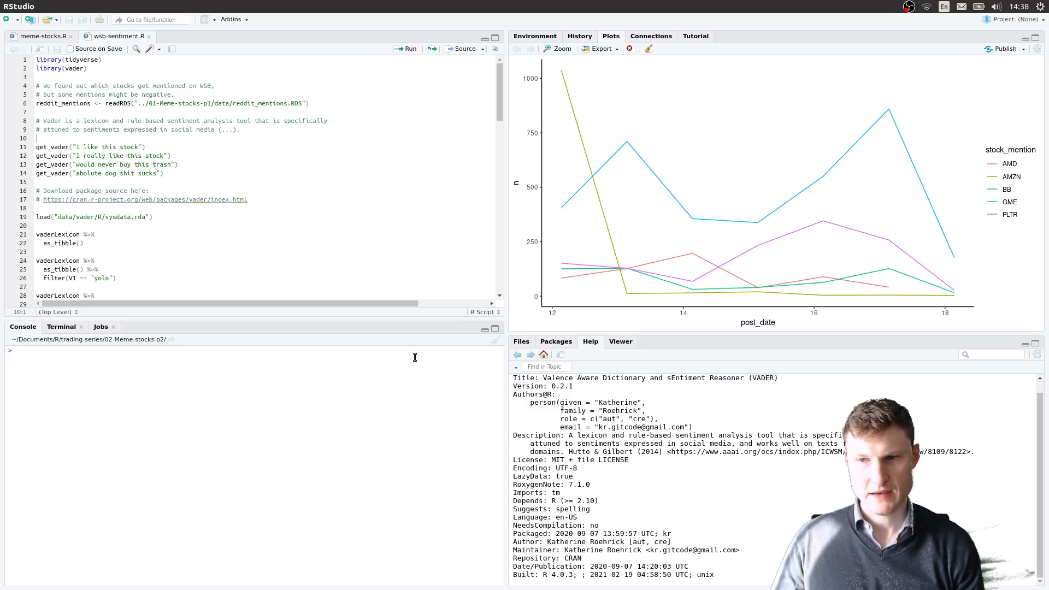
mouse_move(624, 300)
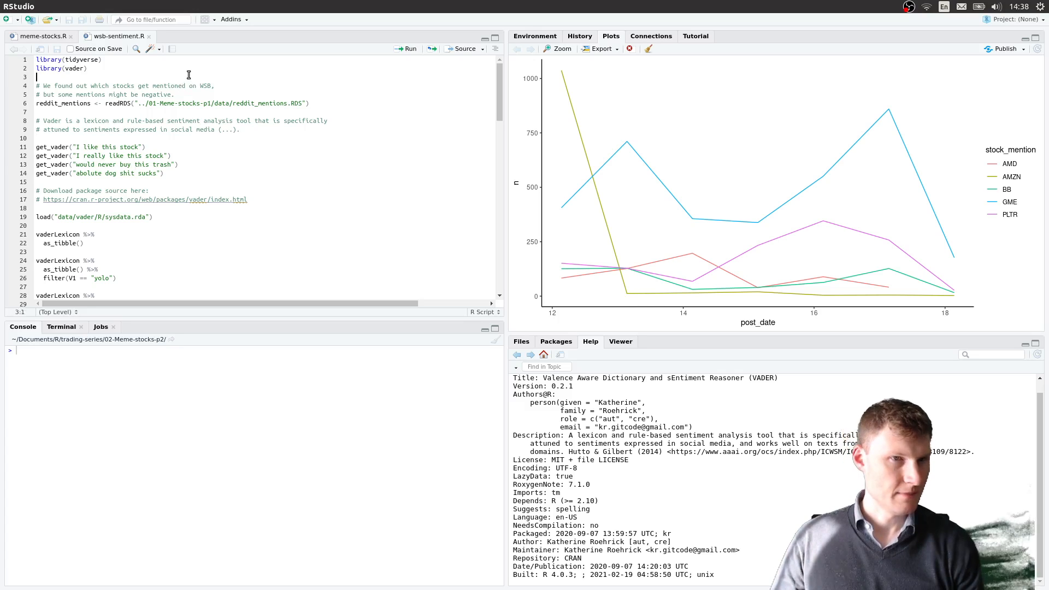
click(88, 68)
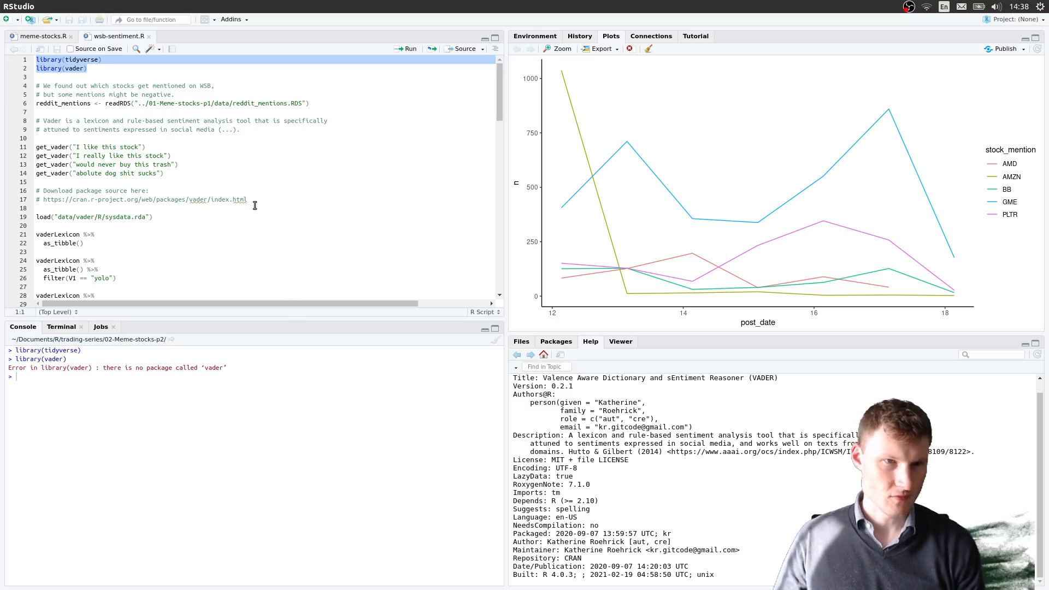
text(install.packages("vader)
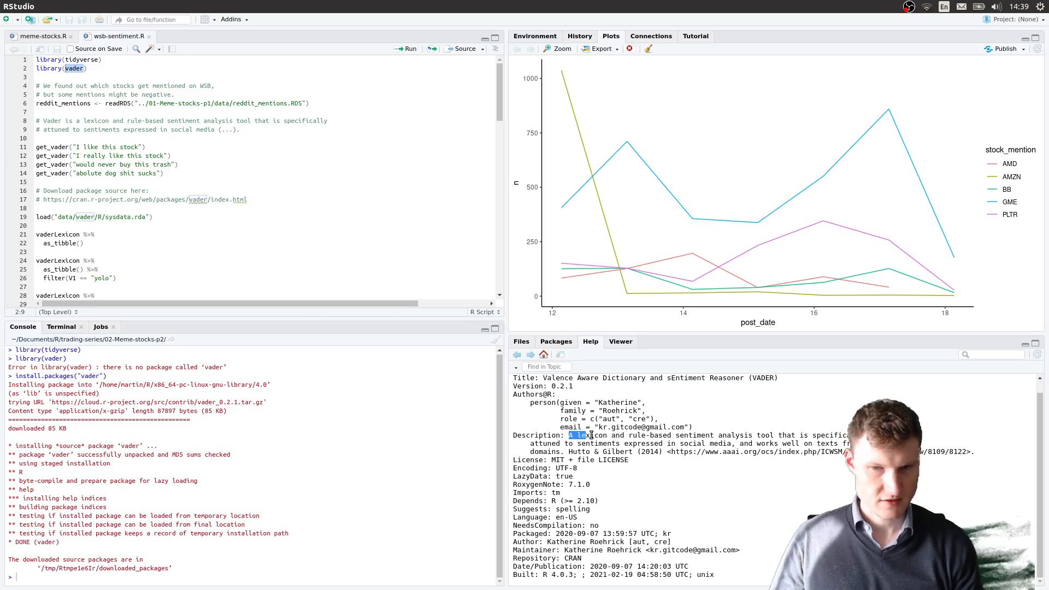
drag(570, 436, 662, 444)
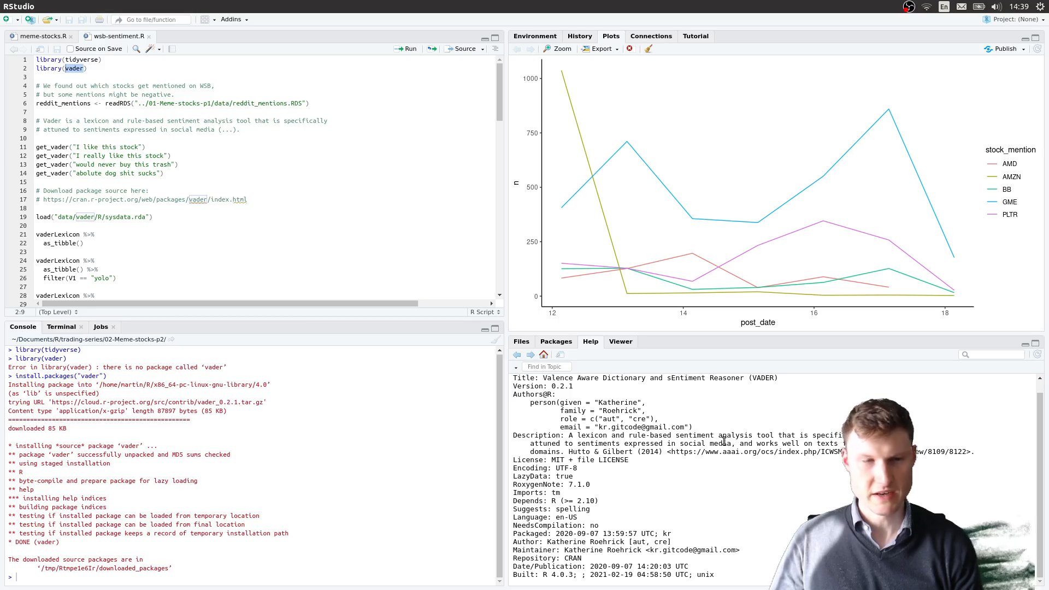
Step: Run library(vader) and get_vader("I like this stock"), which returns an internal error
click(87, 68)
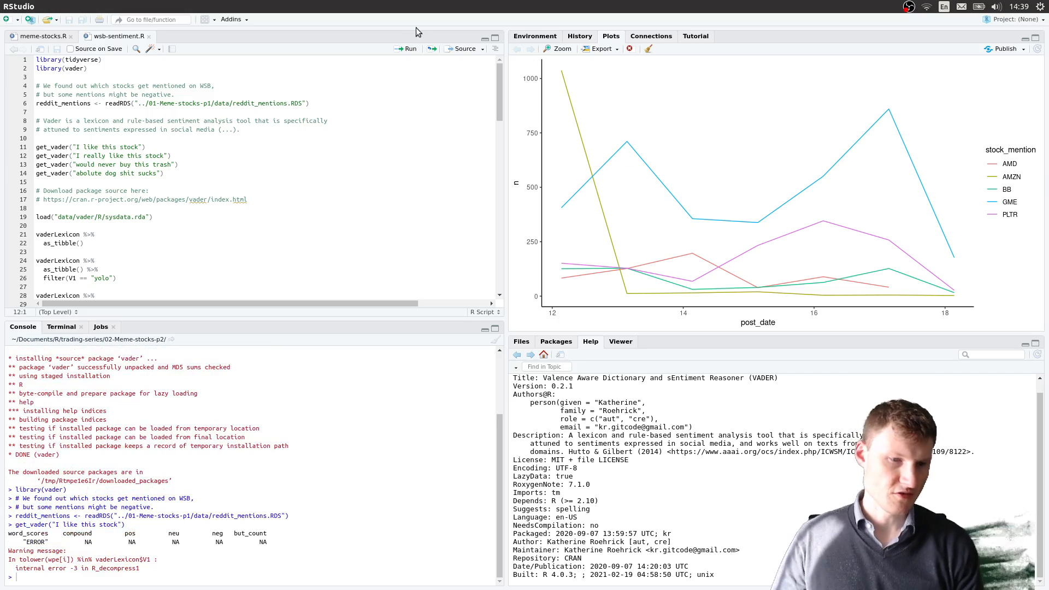
click(164, 147)
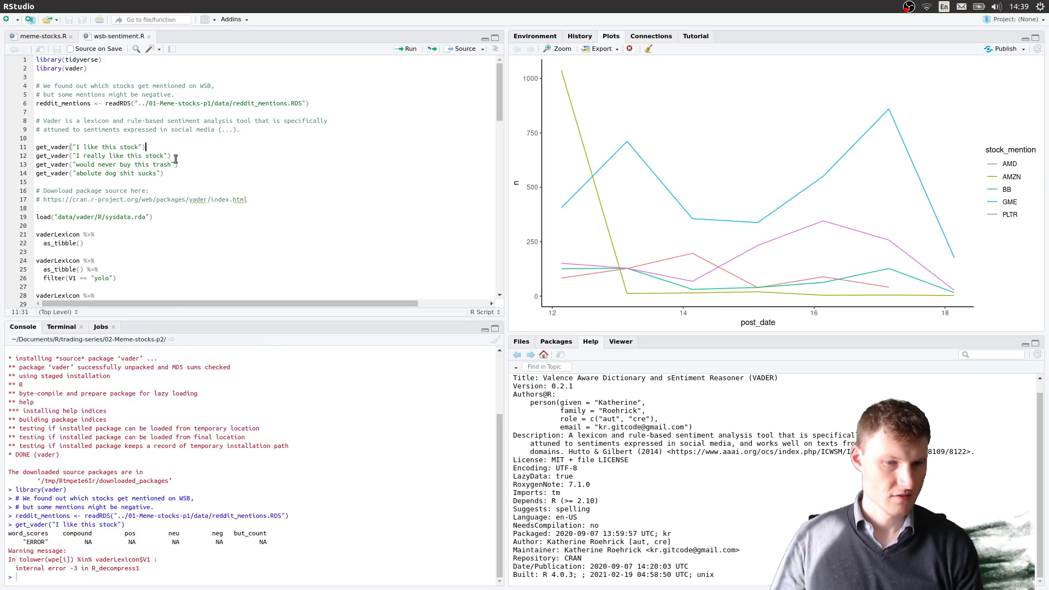
click(168, 7)
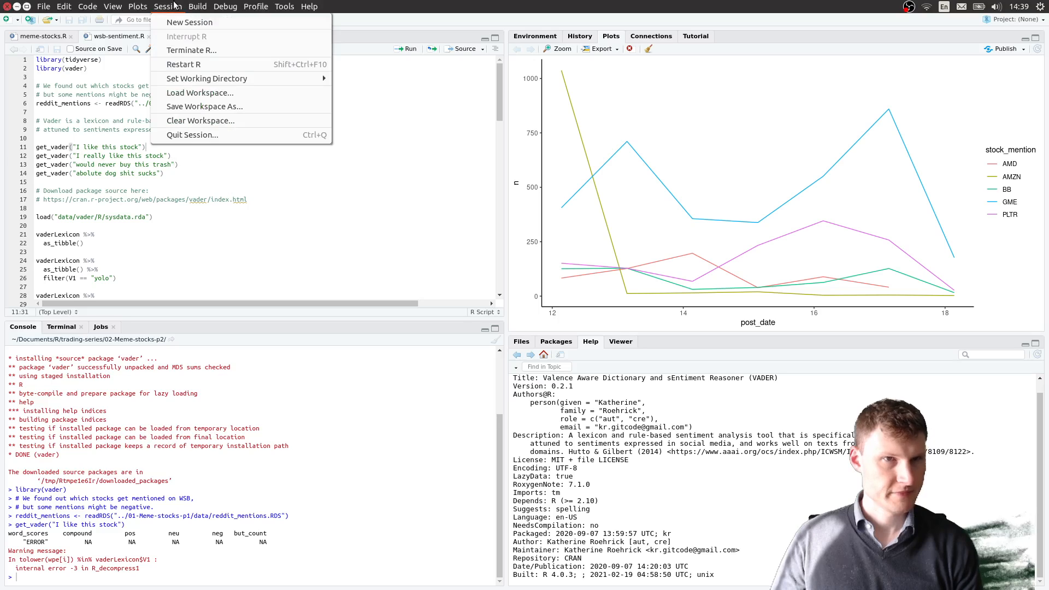
Step: Restart R, reload vader and score the four example sentences (compound 0.361, 0.42, 0, -0.727)
click(182, 64)
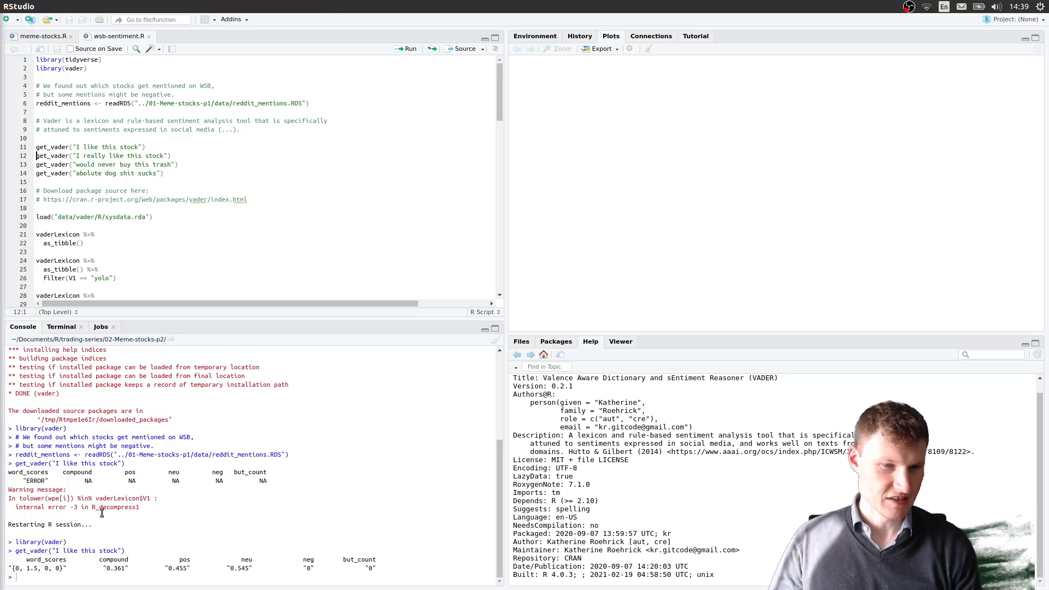
double_click(114, 568)
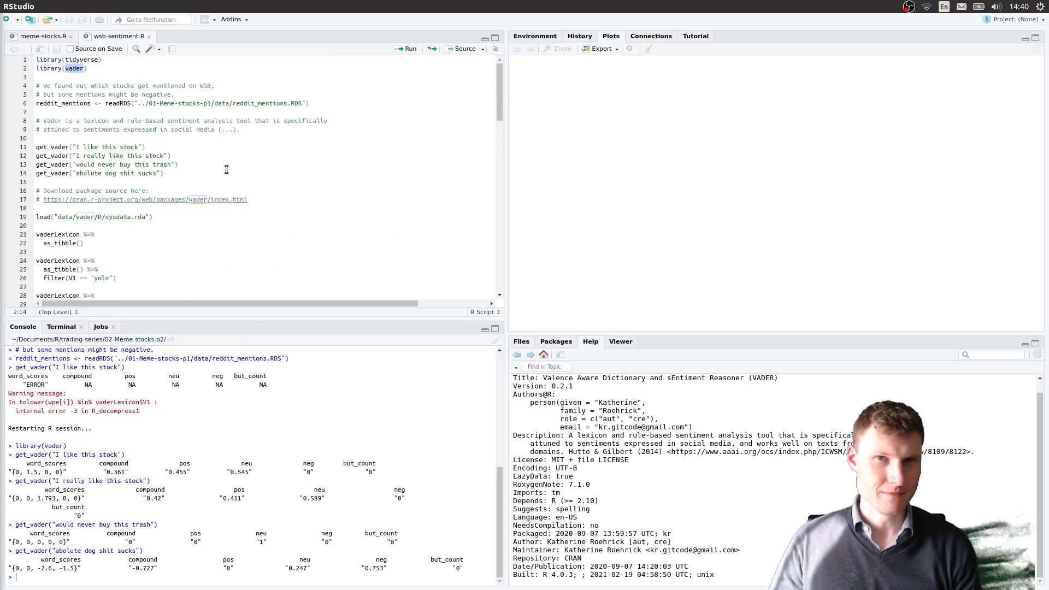
drag(39, 146, 164, 173)
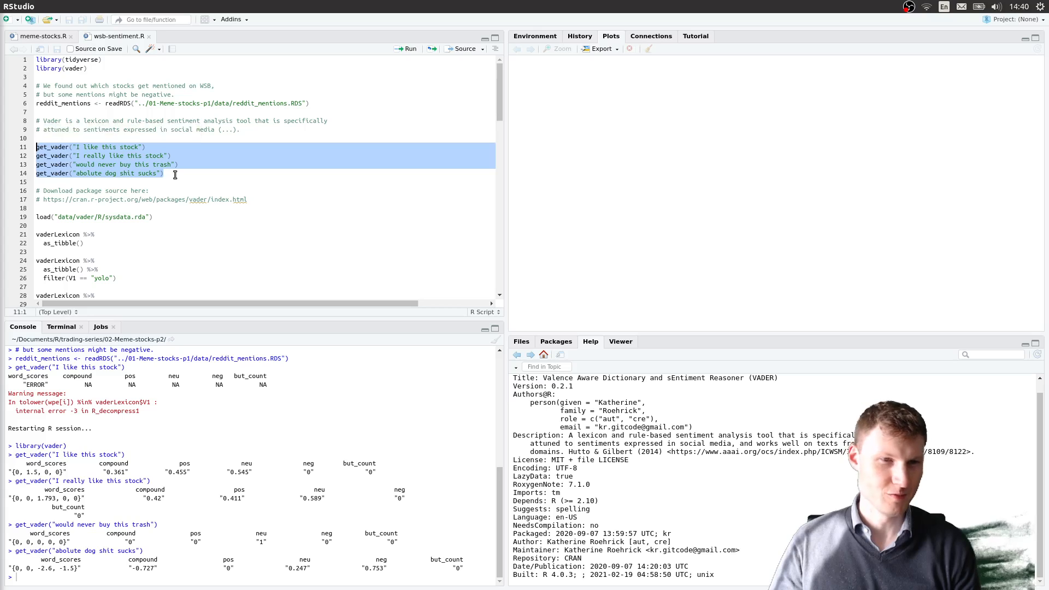
click(252, 199)
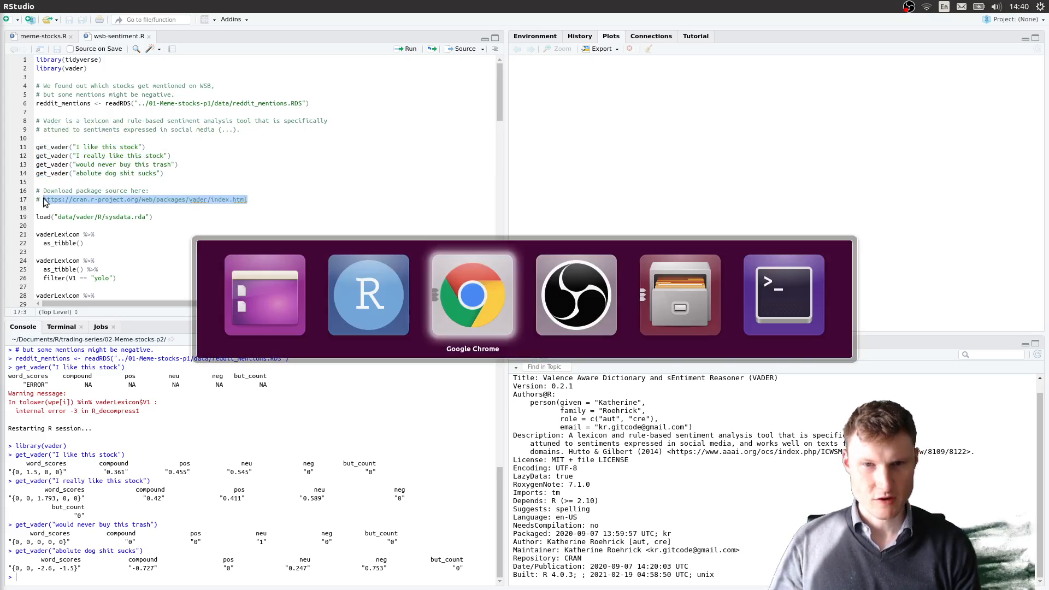
Step: Show the CRAN vader page with the vader_0.2.1.tar.gz source link, then return to RStudio
click(472, 294)
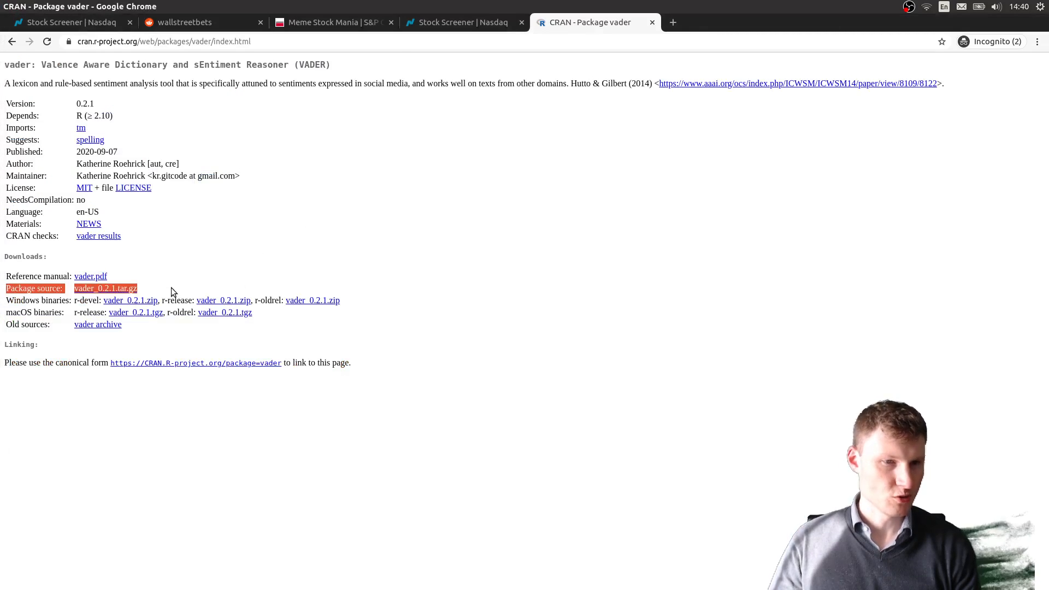
key(alt+Tab)
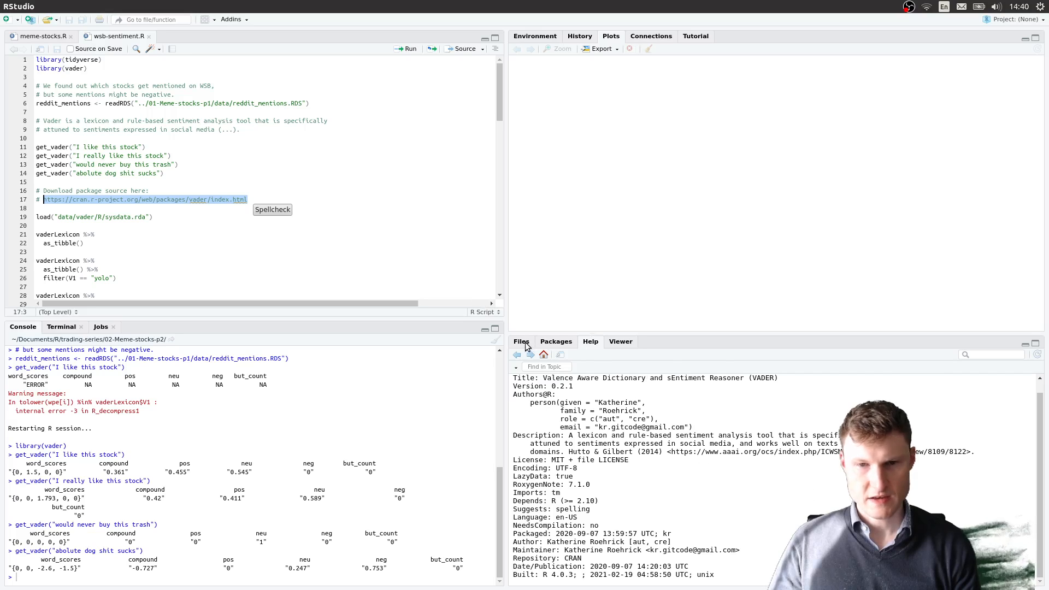
Step: Browse to data/vader/R in the Files pane and load sysdata.rda with the vaderLexicon
click(521, 341)
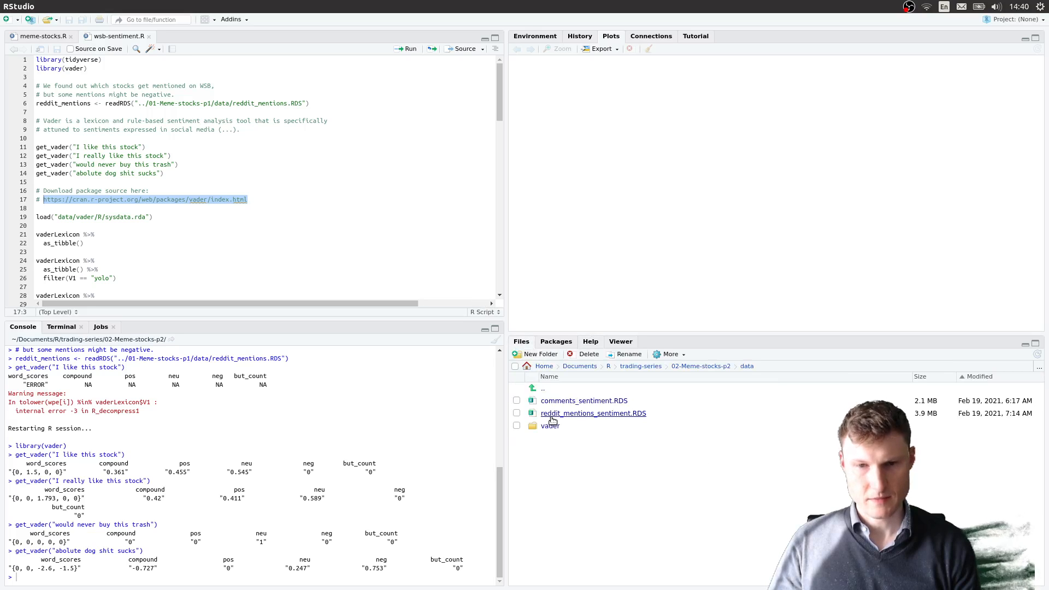
double_click(550, 425)
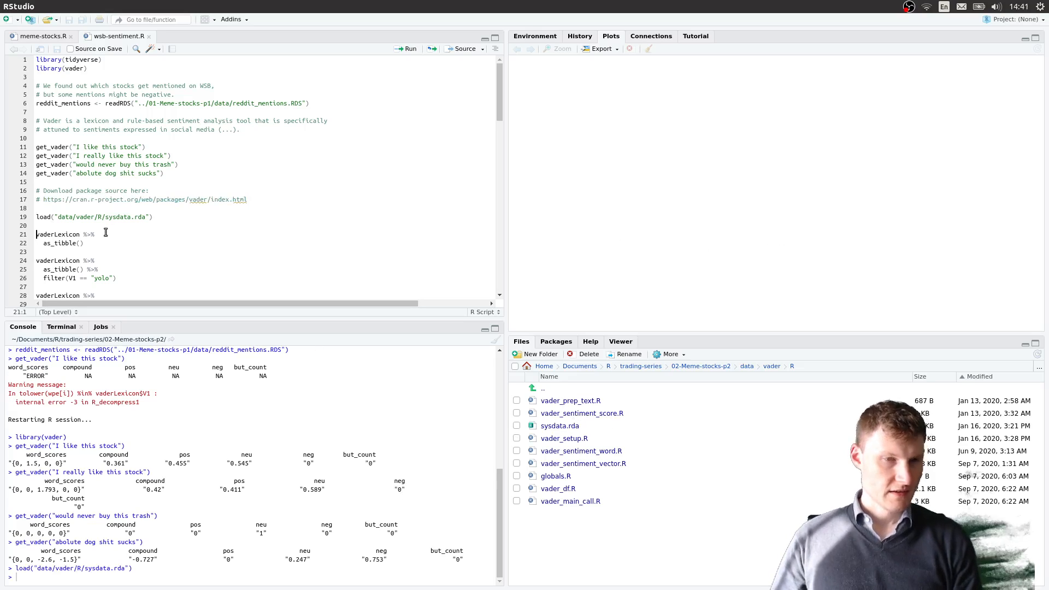
mouse_move(639, 230)
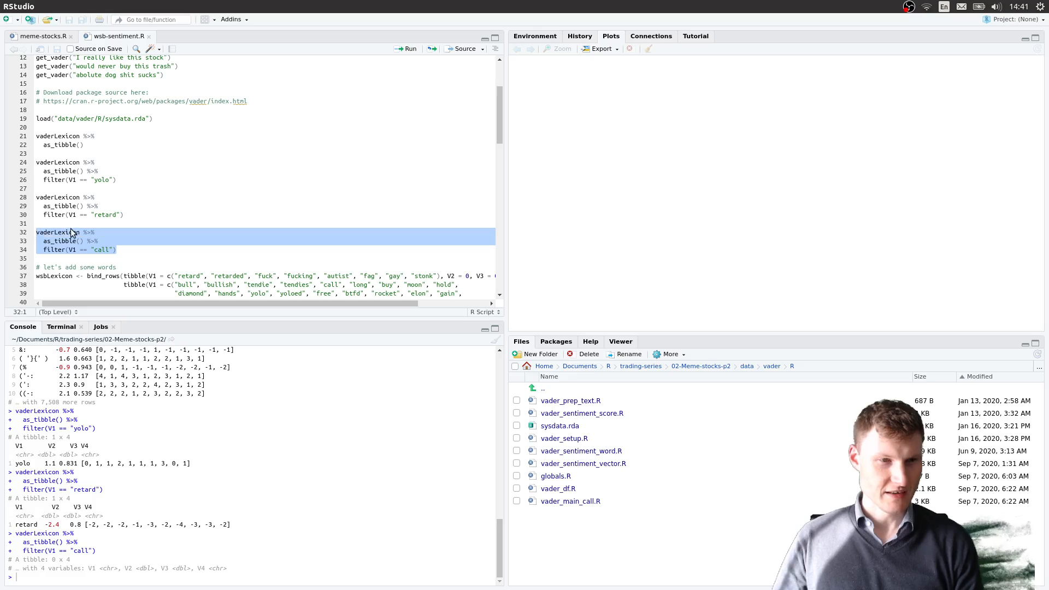
Step: Check retard in the lexicon and review the WSB neutral, positive and negative word lists to bind in
click(108, 214)
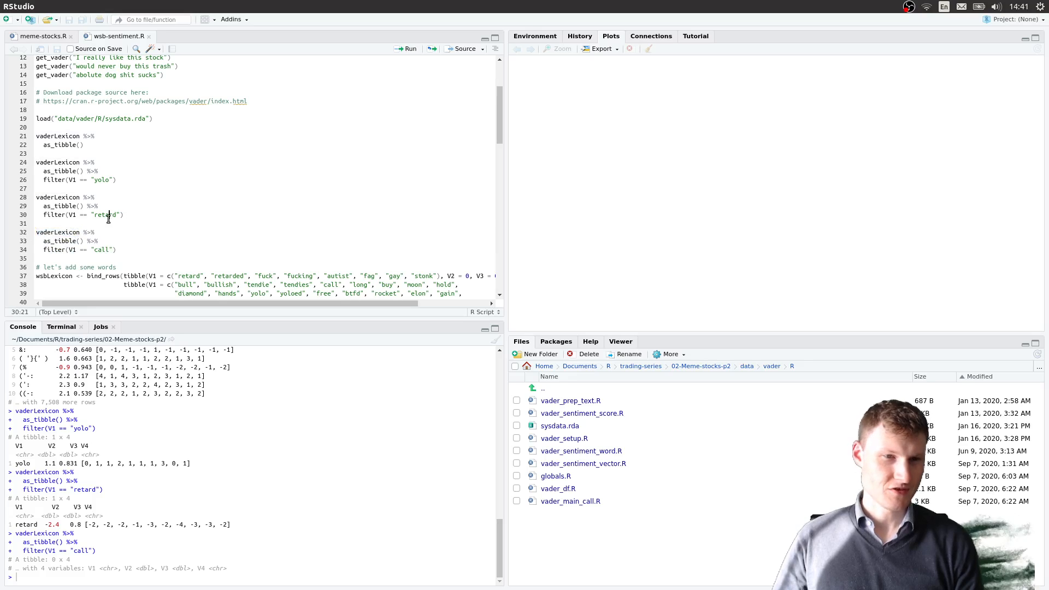
double_click(104, 215)
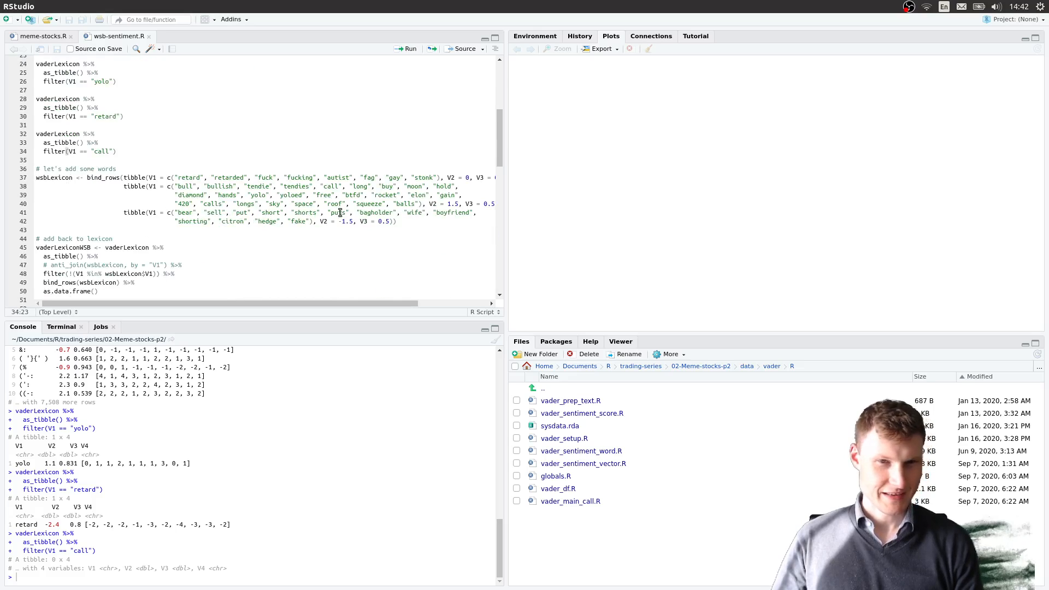
drag(38, 168, 395, 222)
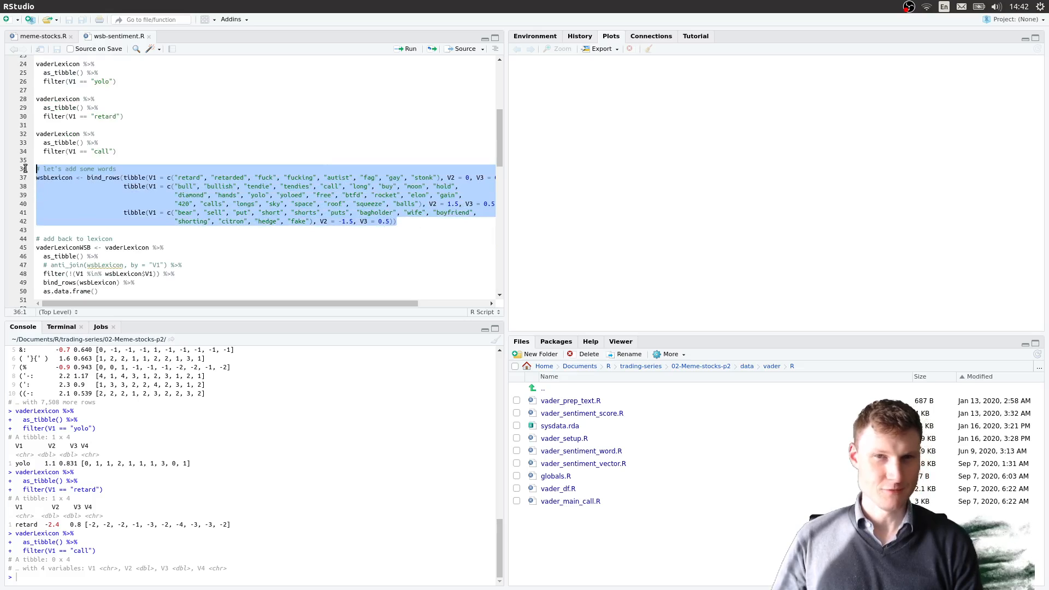
click(91, 176)
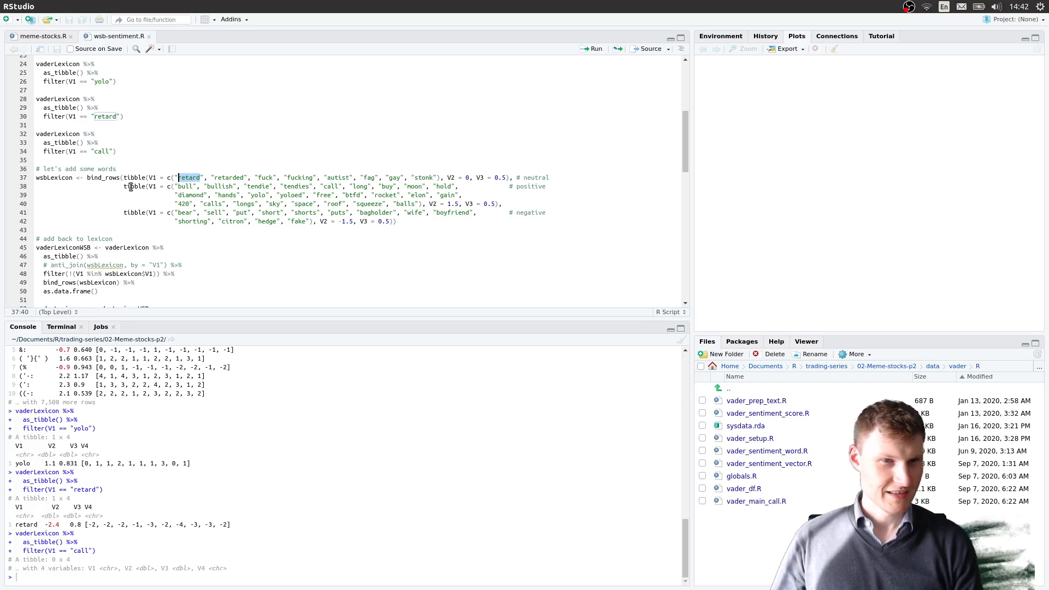
drag(125, 186, 461, 194)
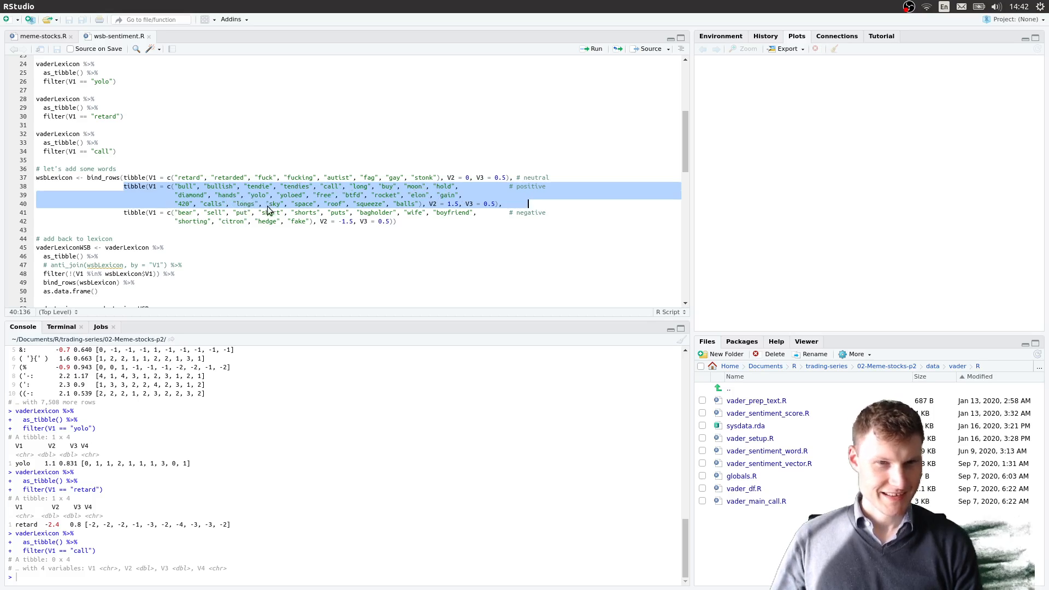
mouse_move(408, 207)
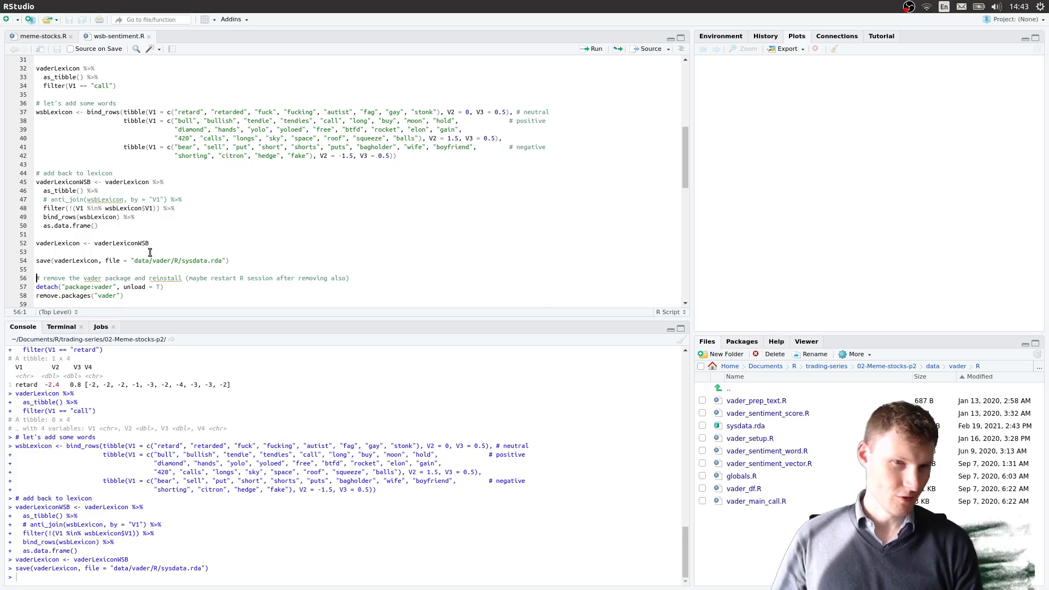
Step: Detach and remove the vader package, then restart the R session
double_click(201, 260)
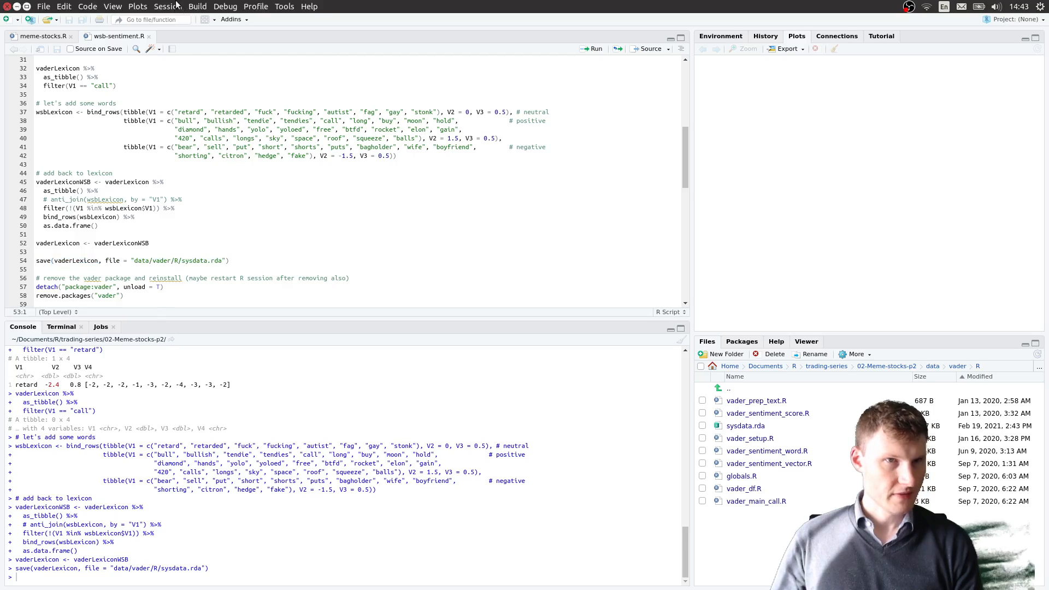
click(195, 278)
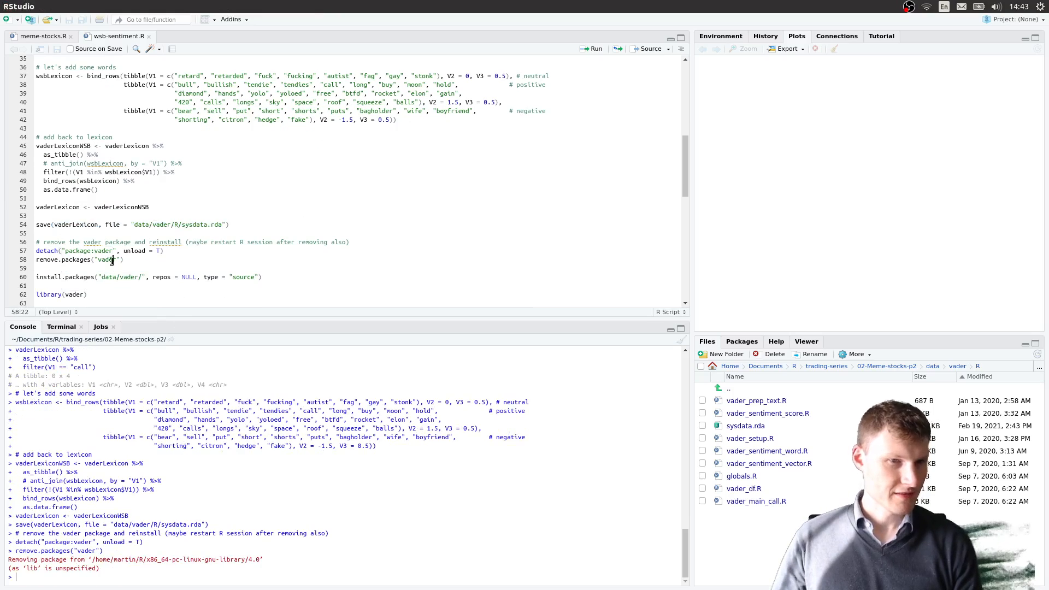
click(169, 7)
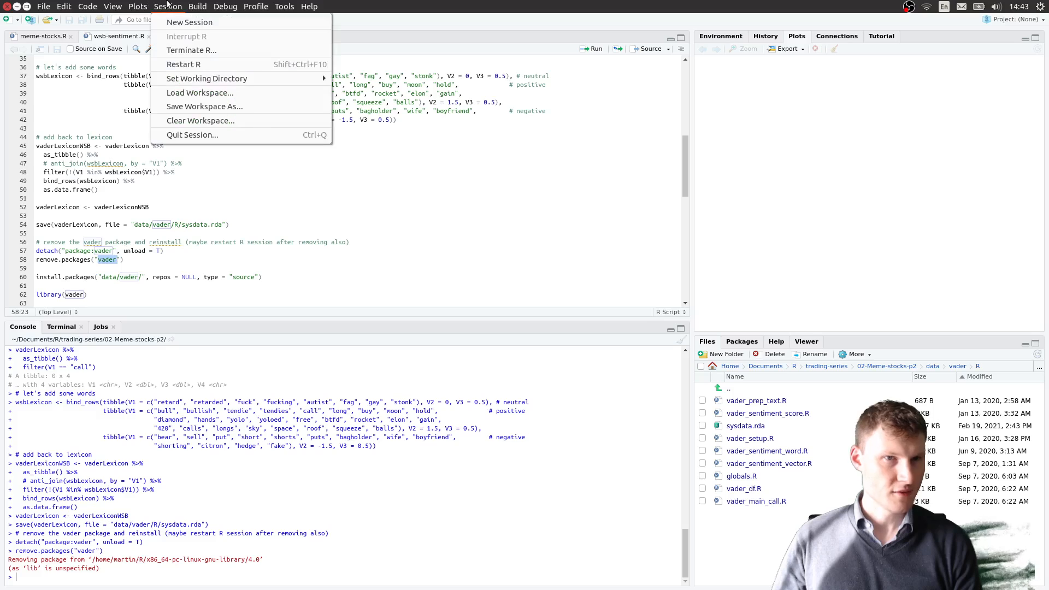
click(182, 65)
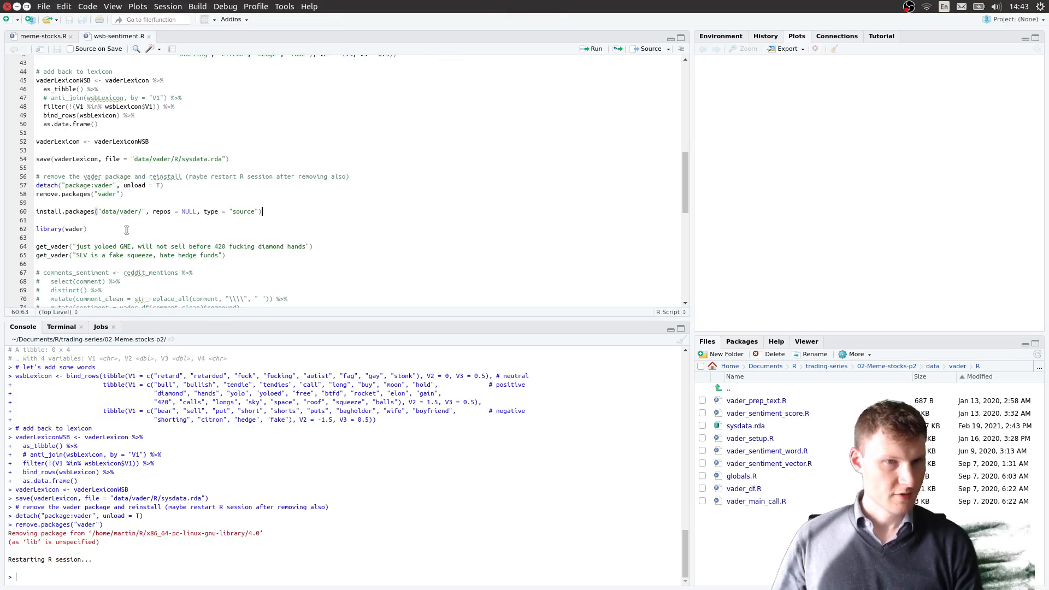
double_click(65, 211)
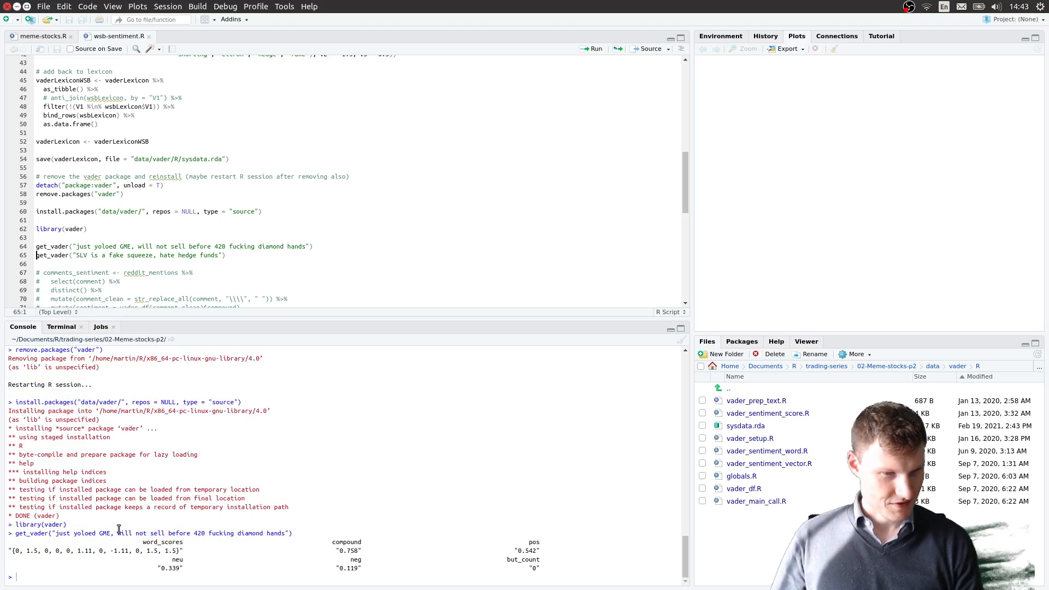
Step: Reinstall vader from data/vader/ source and score the GME yolo (0.758) and SLV fake squeeze (-0.735) sentences
scroll(down, 3)
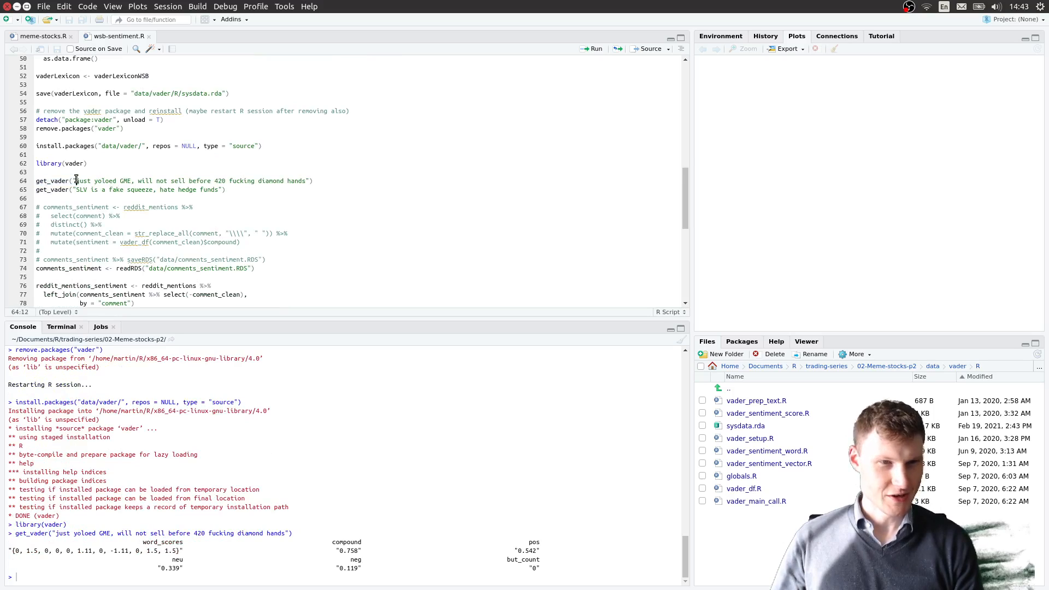
double_click(81, 180)
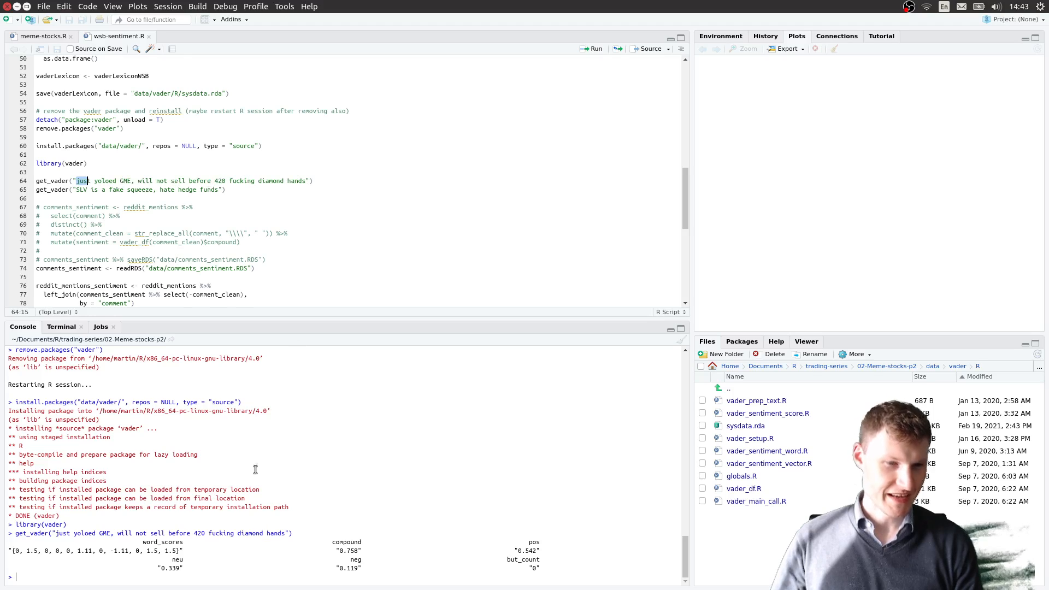
double_click(170, 567)
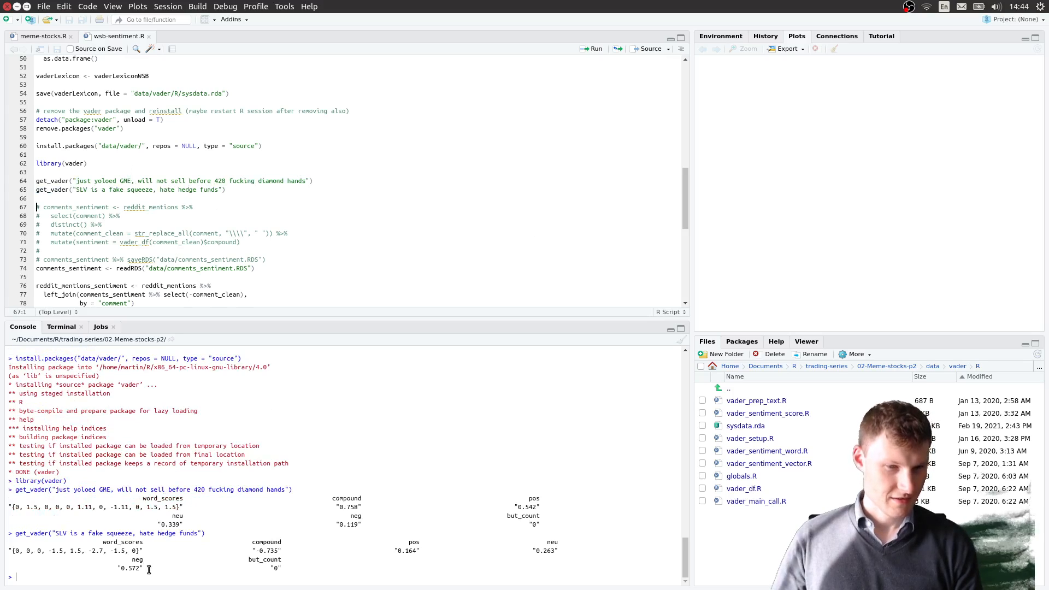
double_click(132, 566)
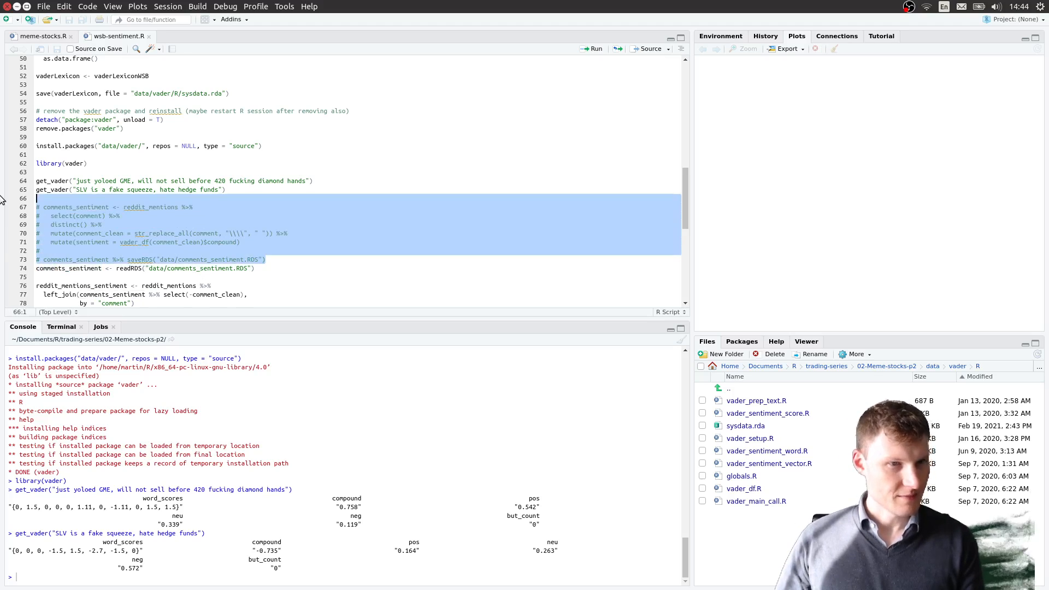
Step: Toggle the sentiment calculation block comments and append %>% as_tibble() to the readRDS comments_sentiment line
key(ctrl+shift+c)
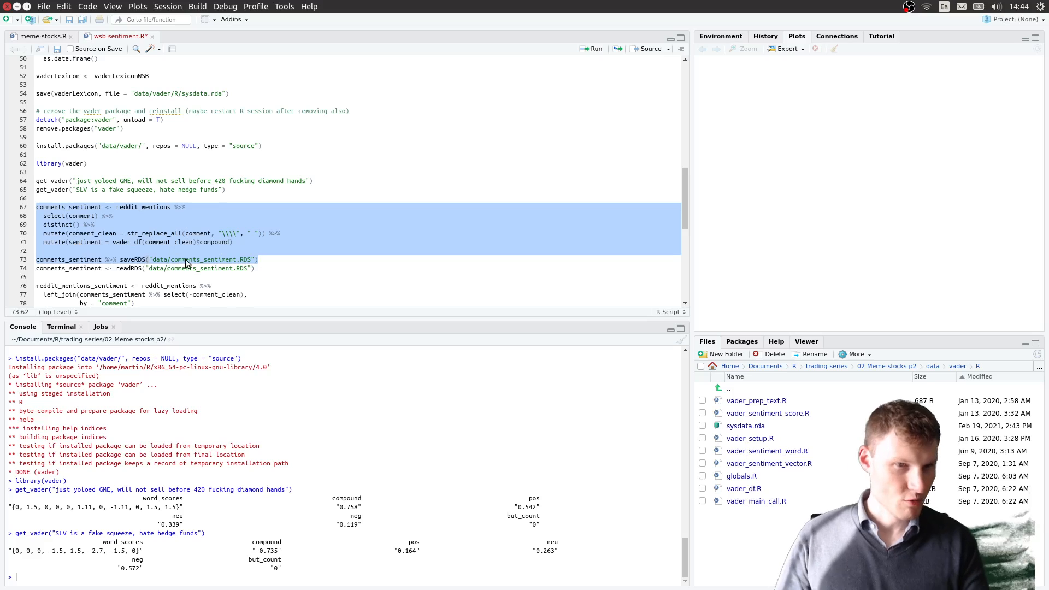
mouse_move(127, 223)
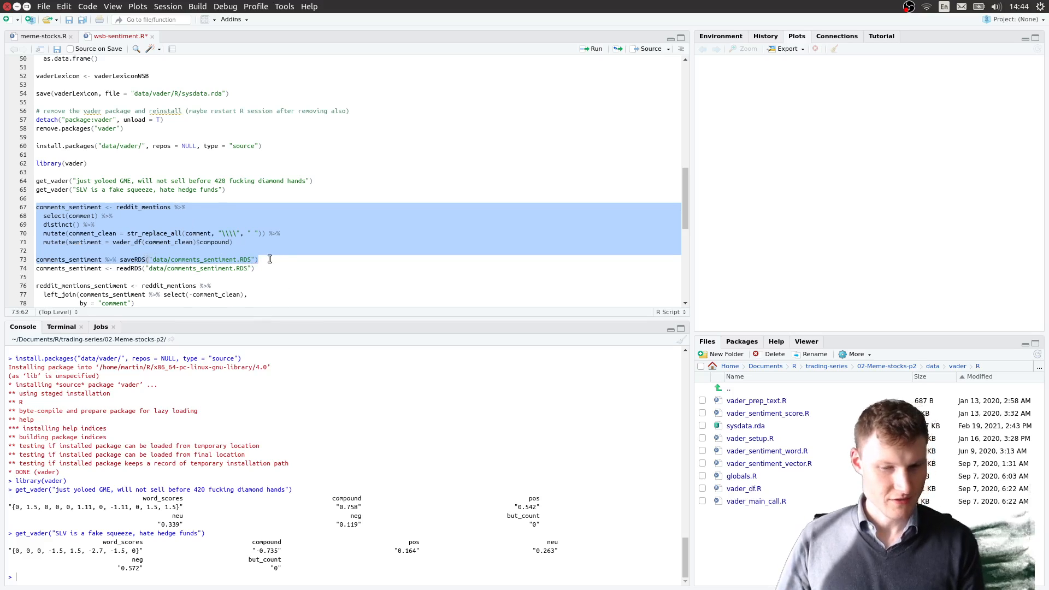
key(ctrl+shift+c)
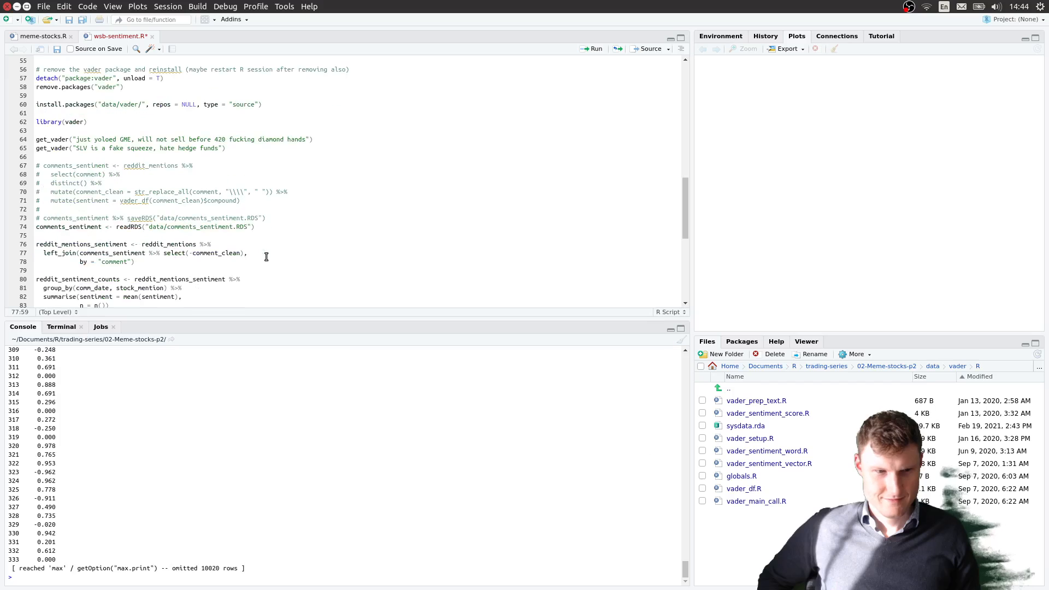
double_click(67, 226)
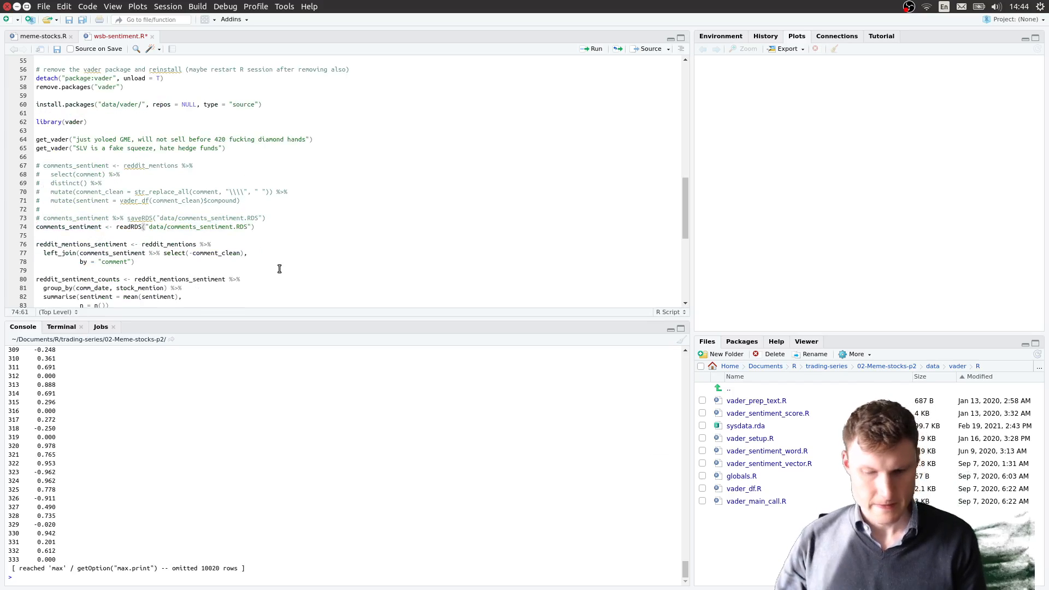
text(%>%)
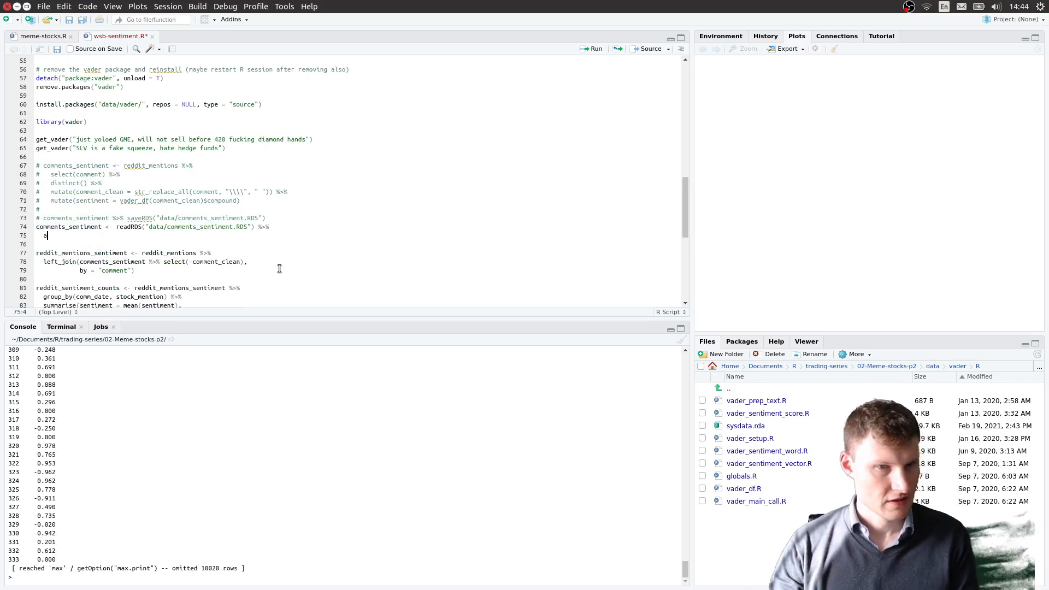
text(_ti)
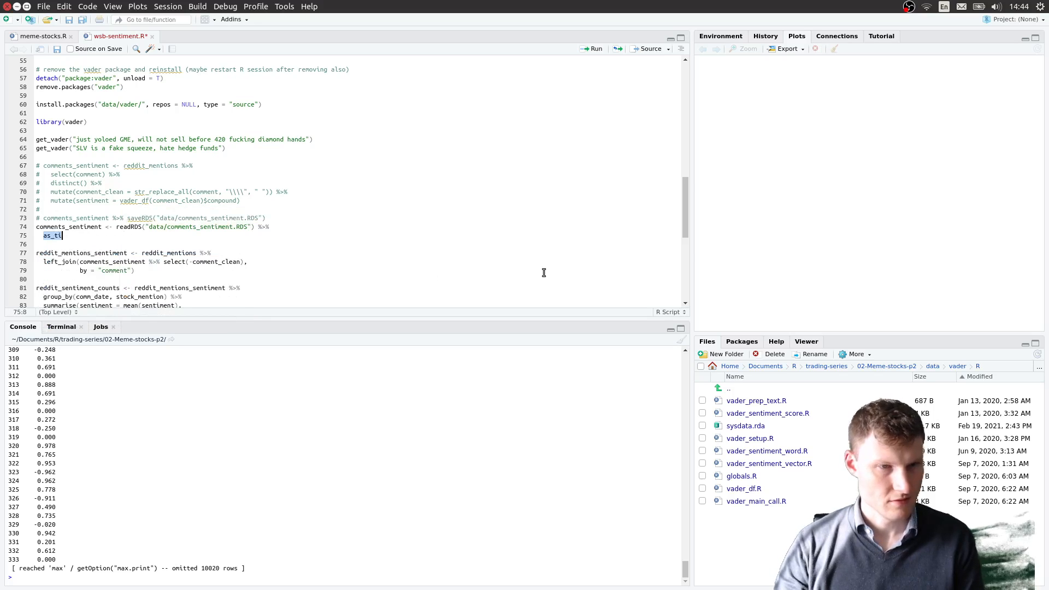
text(bble()
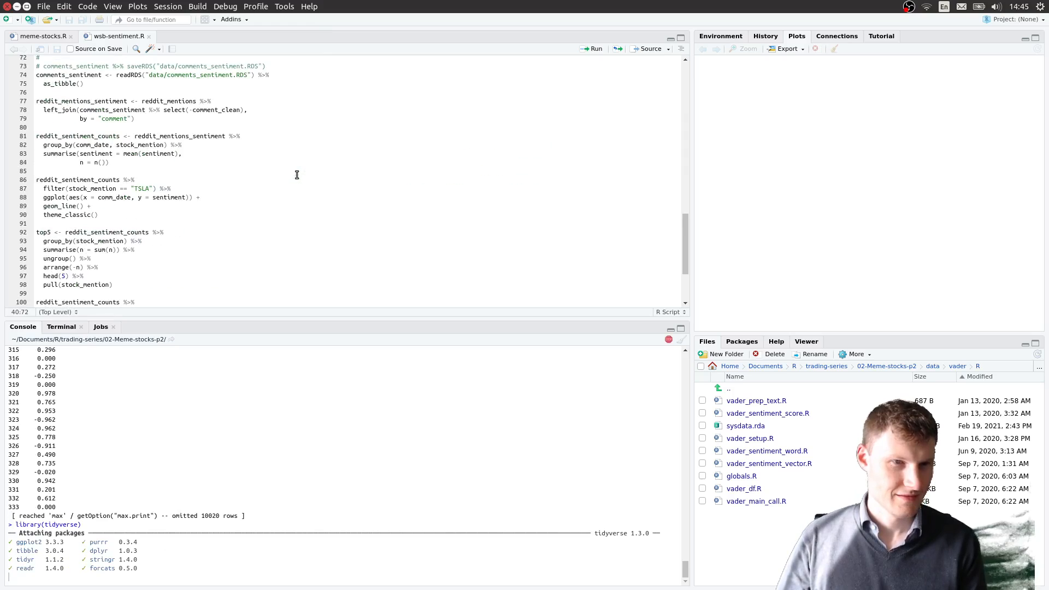
Step: Print the 10,353-row comments_sentiment table and run the join and counts code, which fails without reddit_mentions
scroll(down, 3)
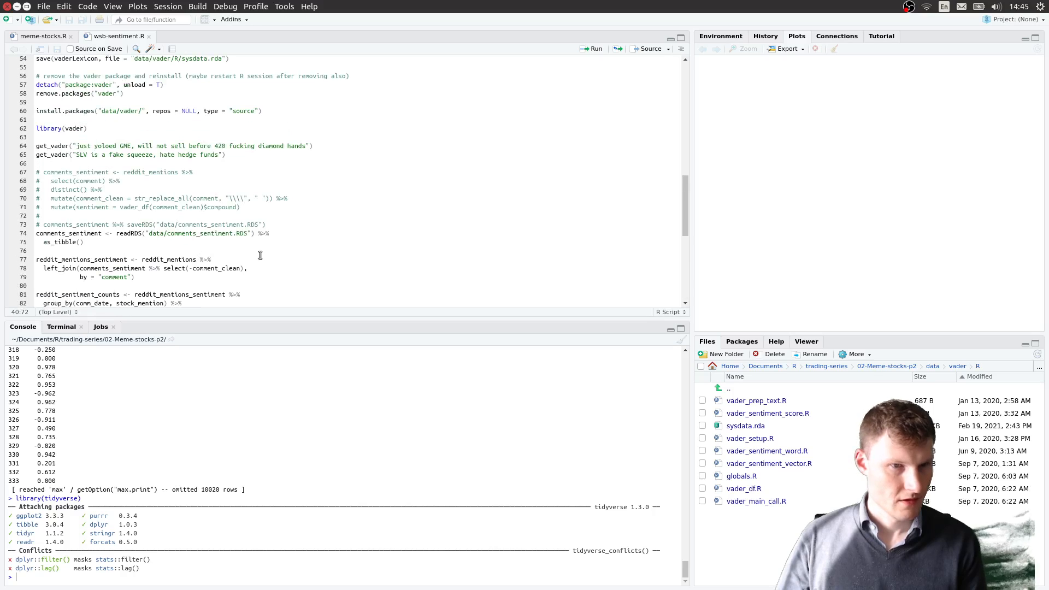
scroll(down, 3)
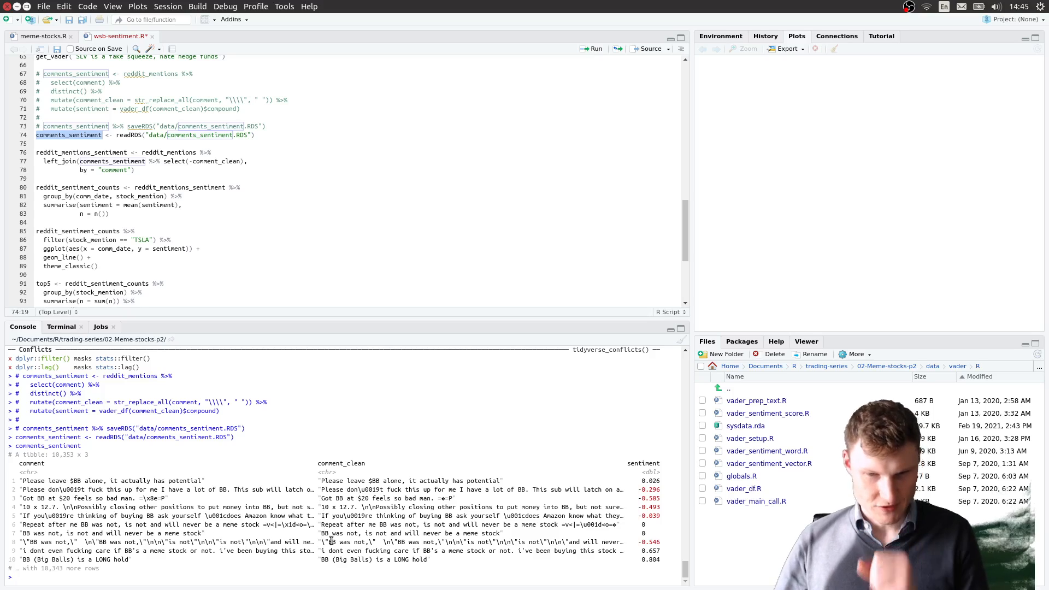
double_click(372, 559)
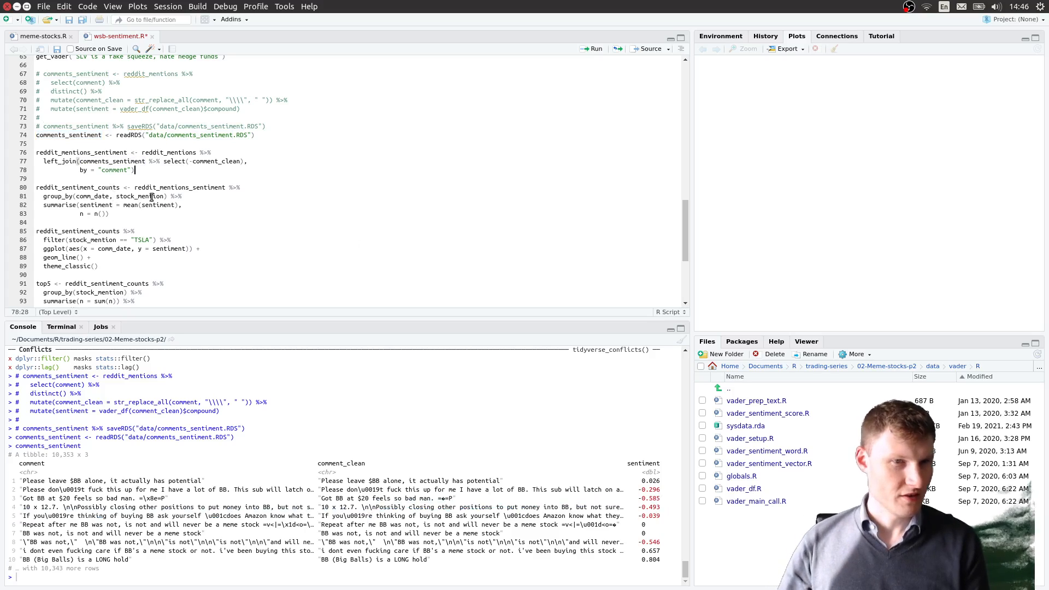
click(109, 213)
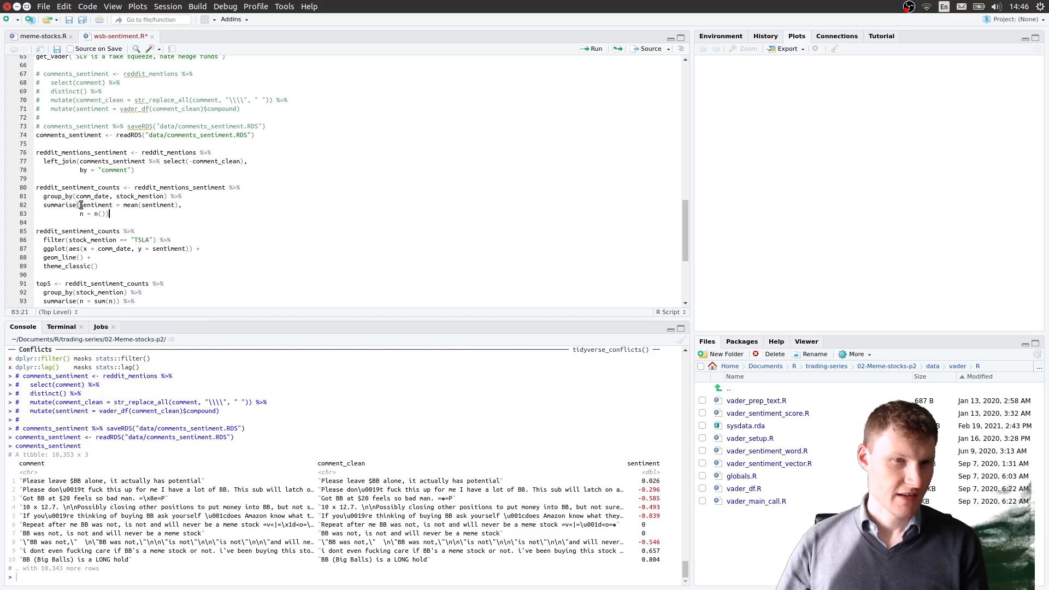
drag(80, 204, 107, 213)
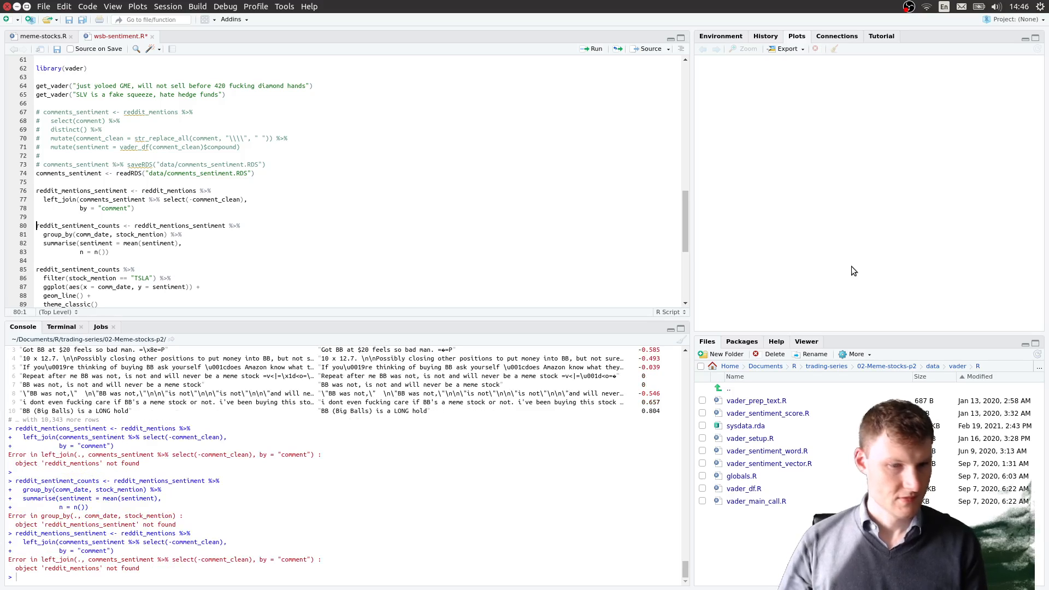
Step: Load reddit_mentions from ../01-Meme-stocks-p1/data/reddit_mentions.RDS so the sentiment join and plot run
double_click(167, 191)
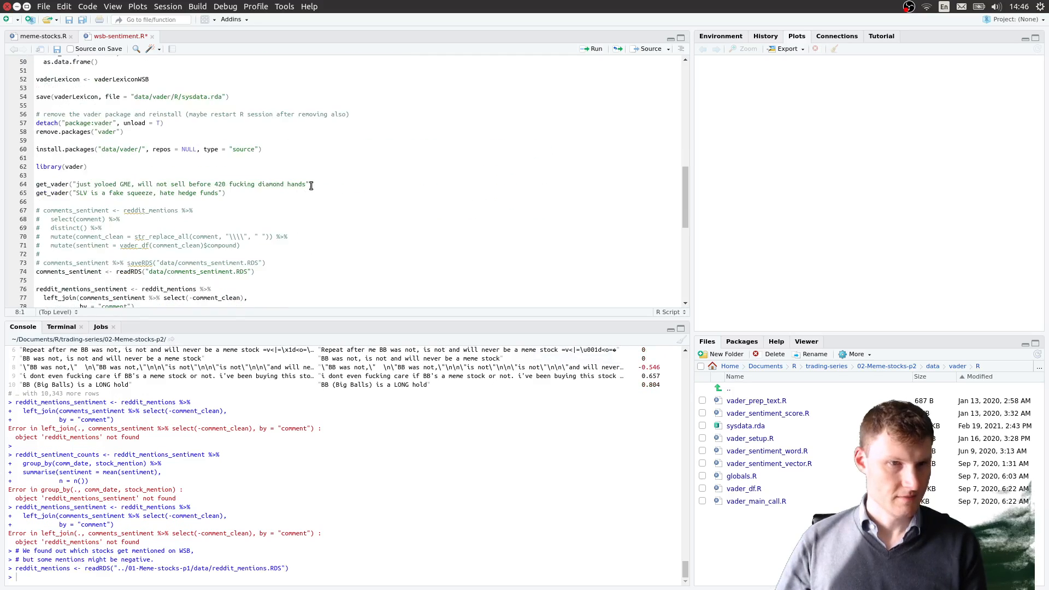
scroll(down, 3)
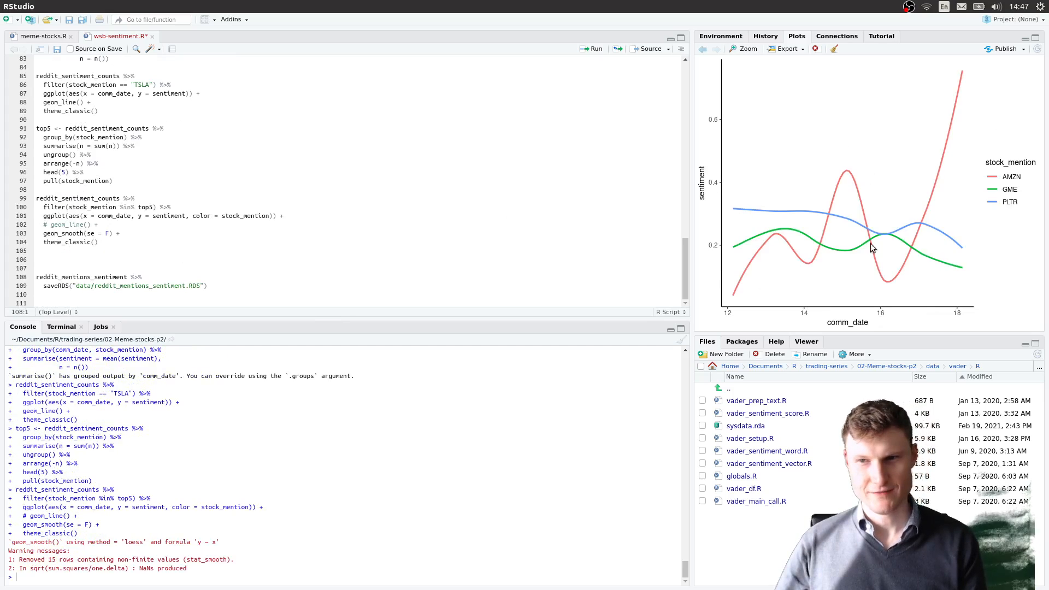
mouse_move(707, 306)
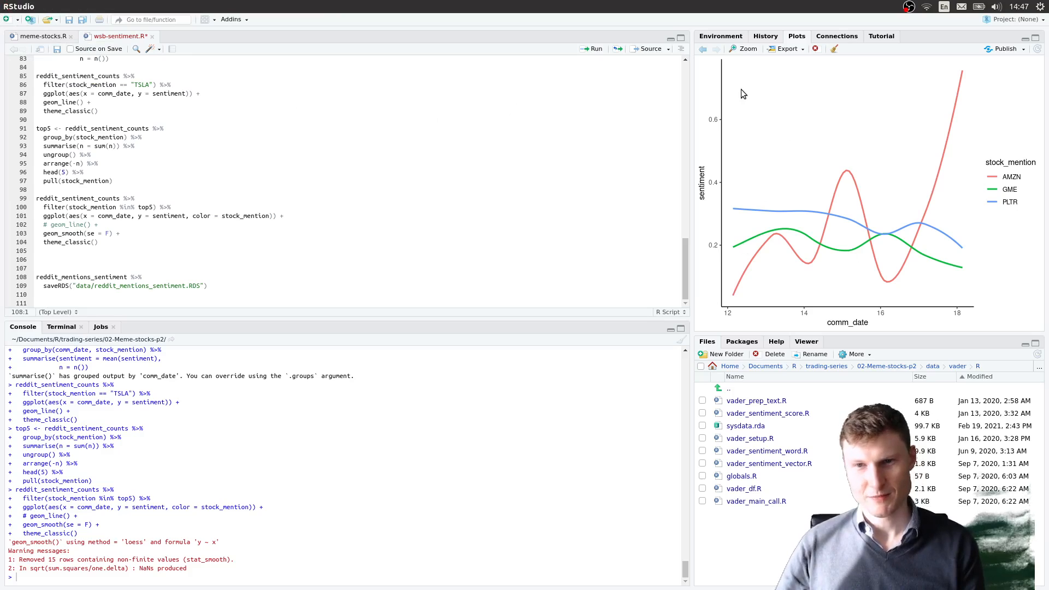
mouse_move(764, 236)
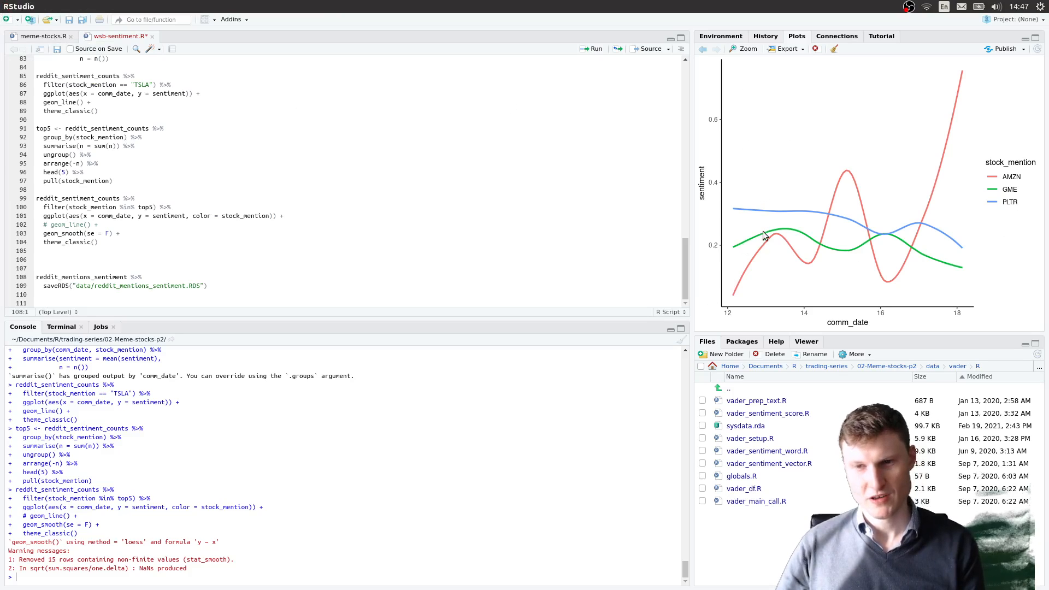
mouse_move(939, 271)
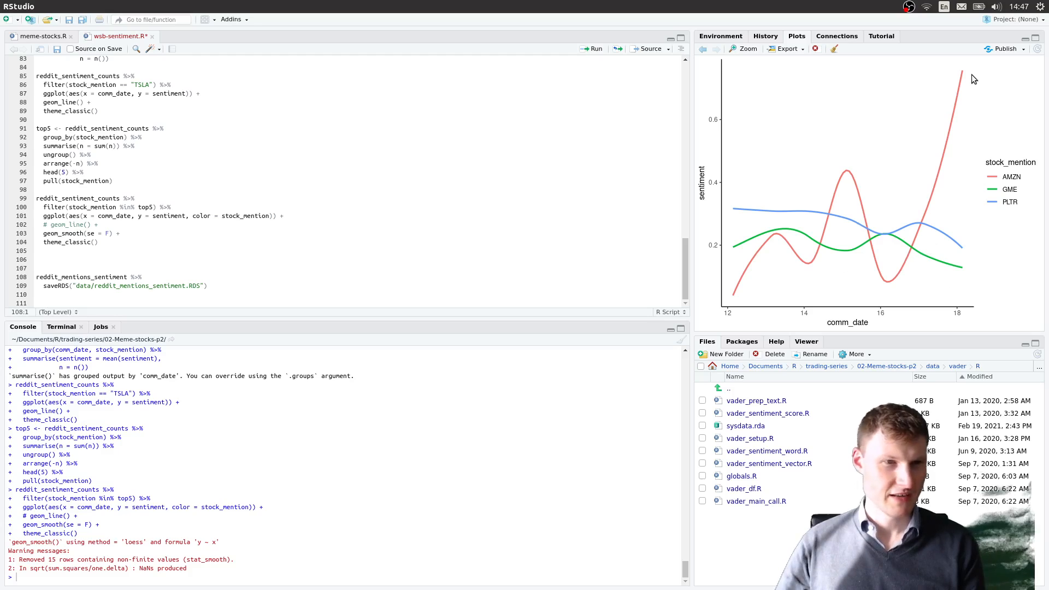
mouse_move(963, 73)
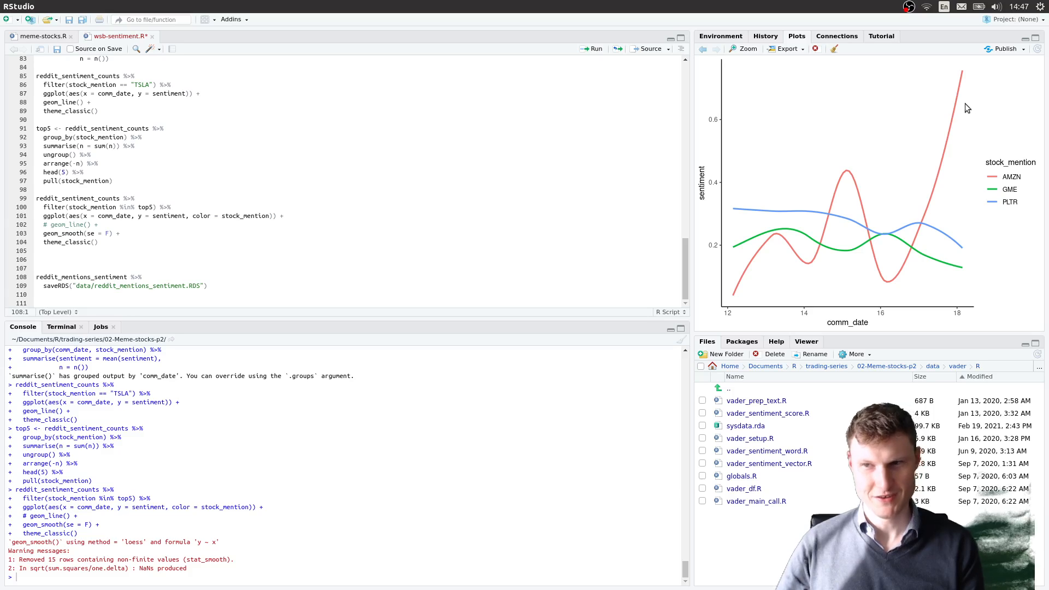
mouse_move(746, 236)
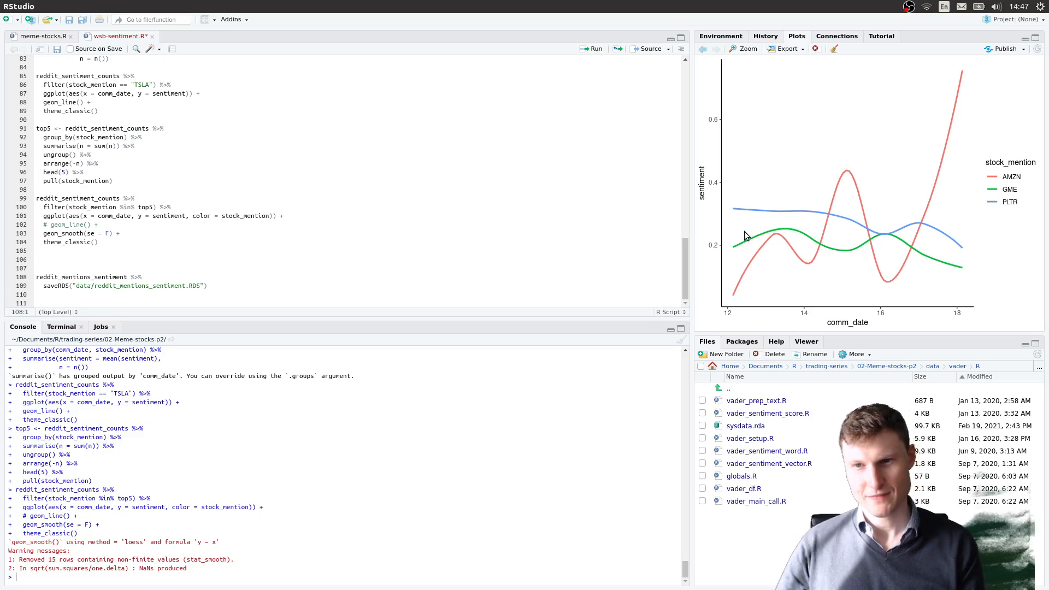
mouse_move(752, 213)
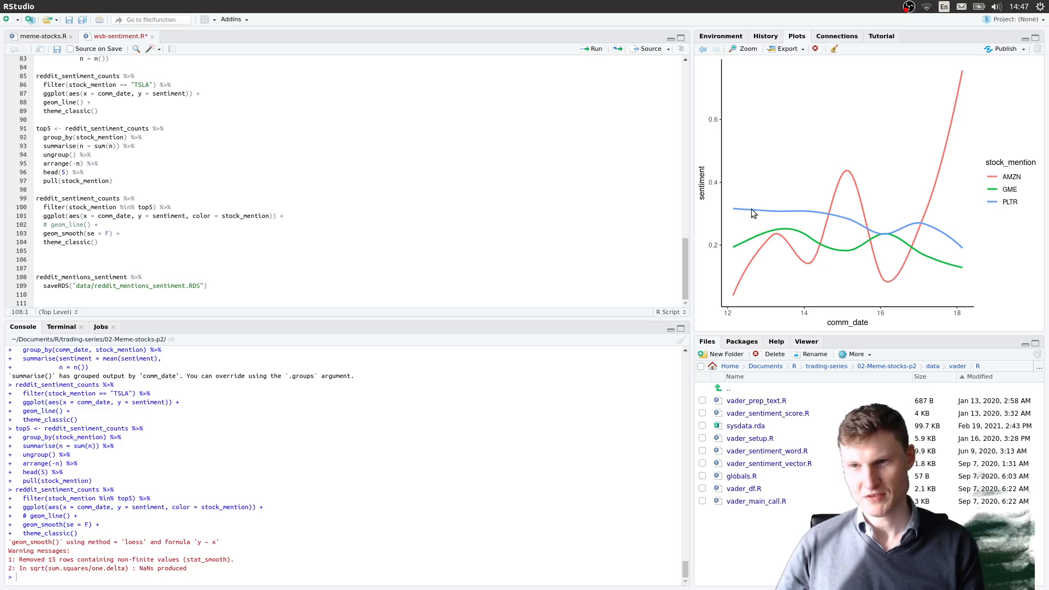
mouse_move(954, 256)
text(10)
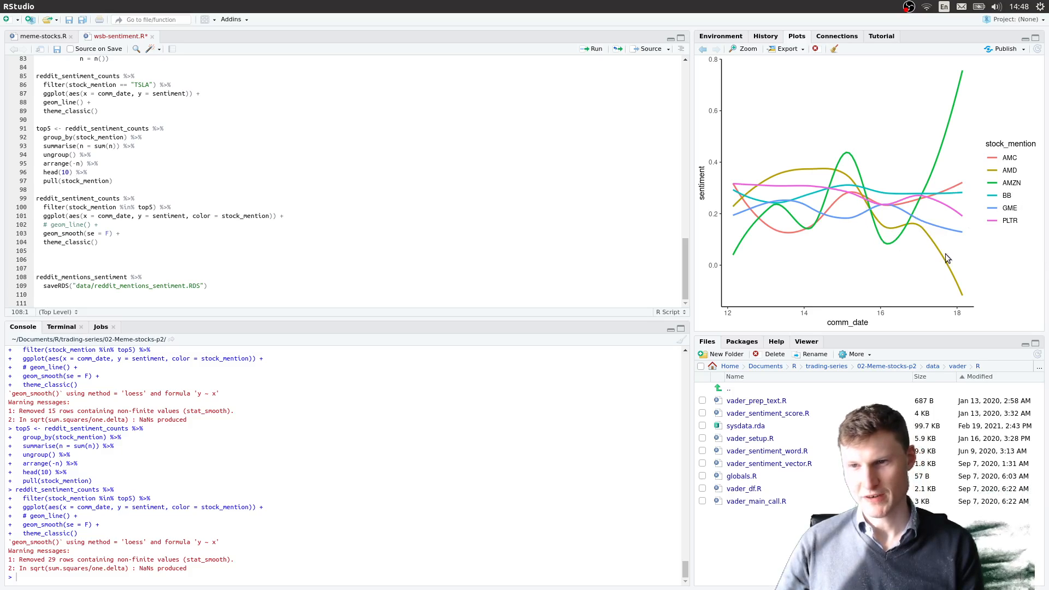
mouse_move(731, 237)
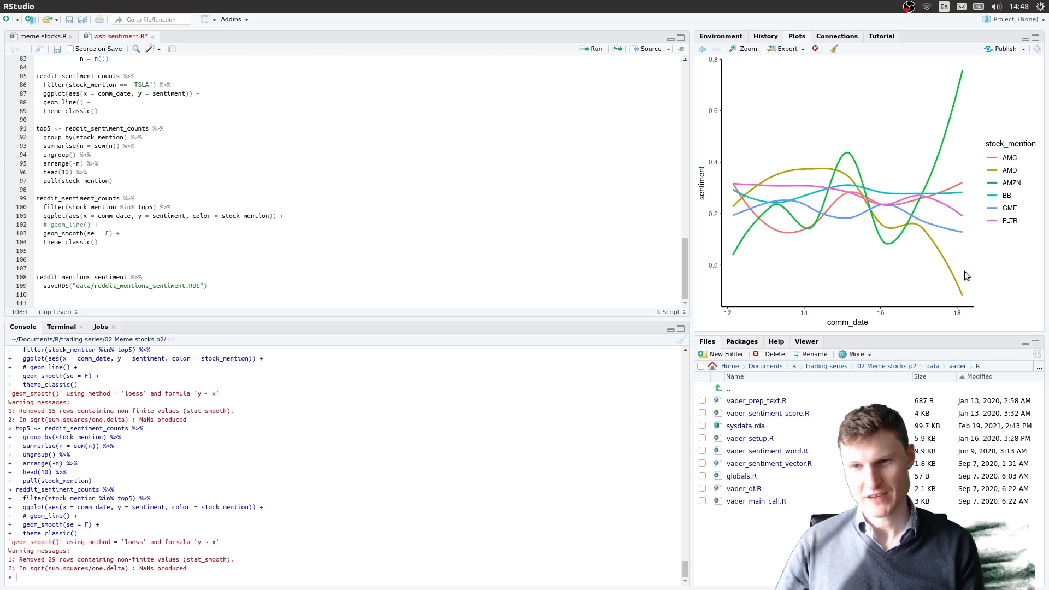
mouse_move(983, 321)
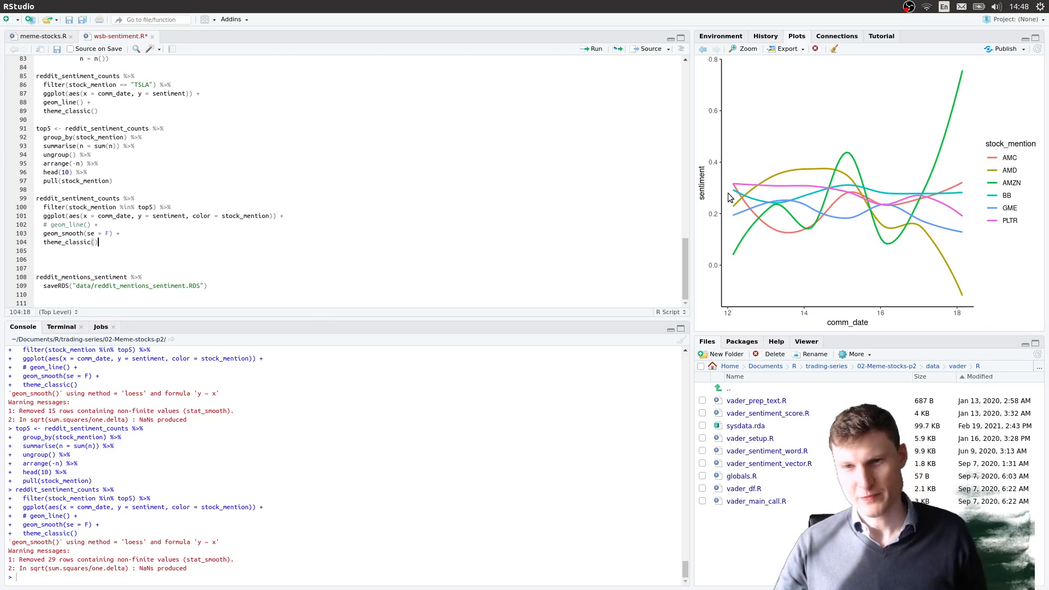
mouse_move(873, 232)
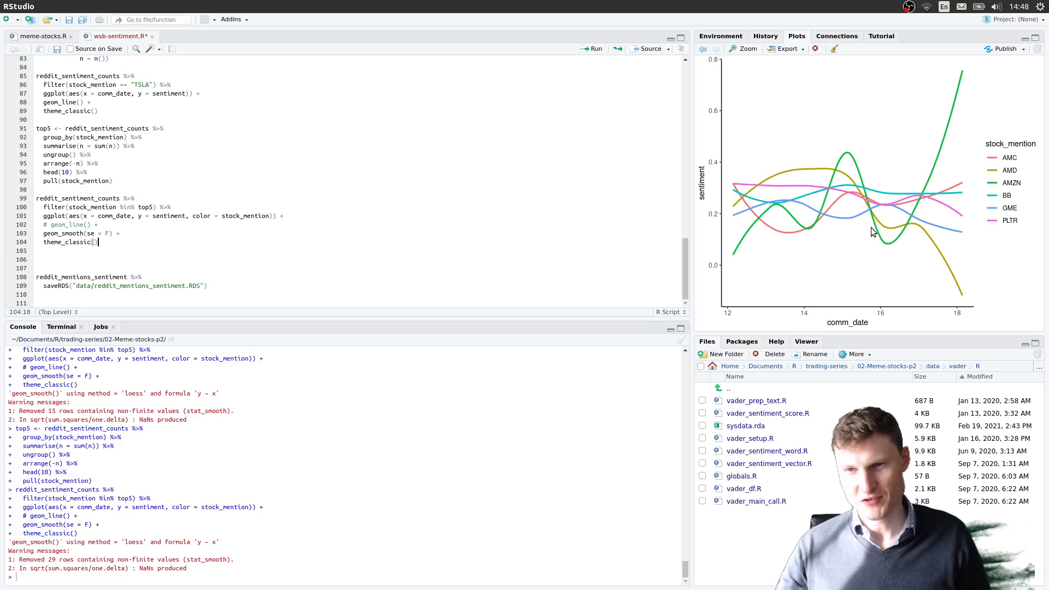
mouse_move(871, 248)
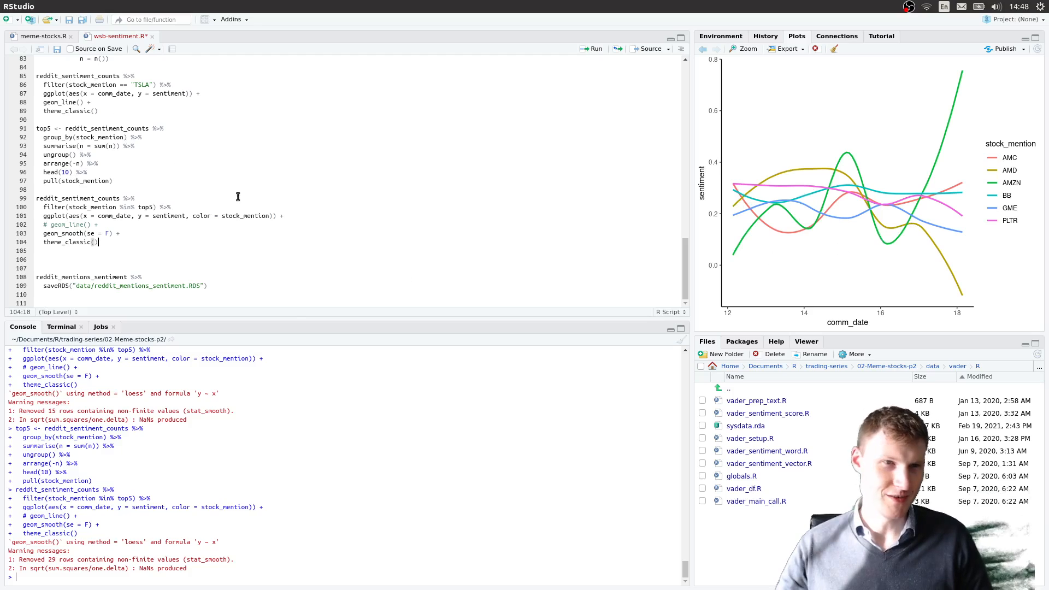
mouse_move(732, 260)
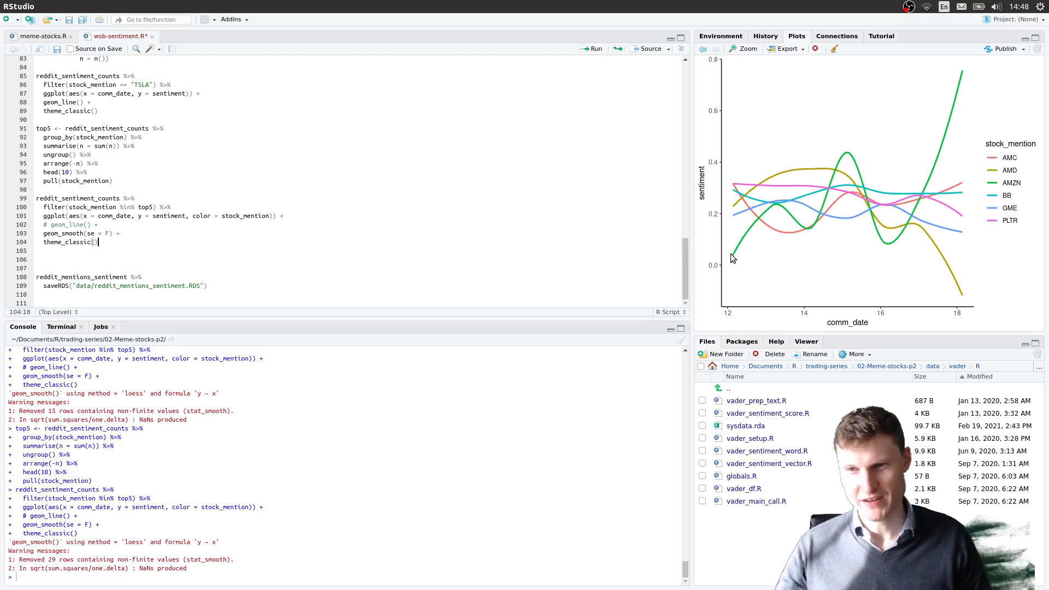
mouse_move(970, 97)
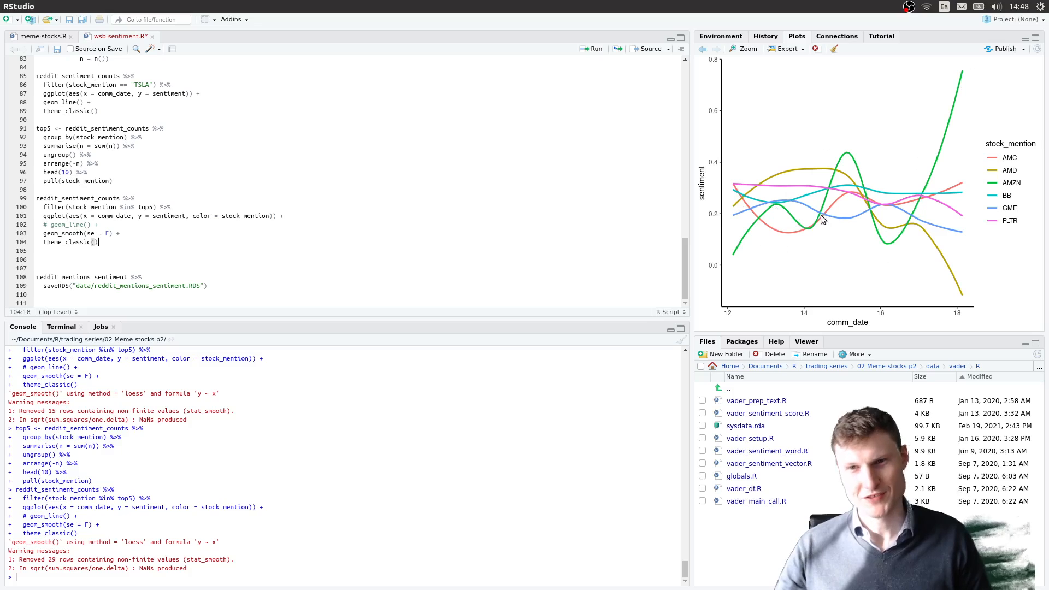
mouse_move(805, 205)
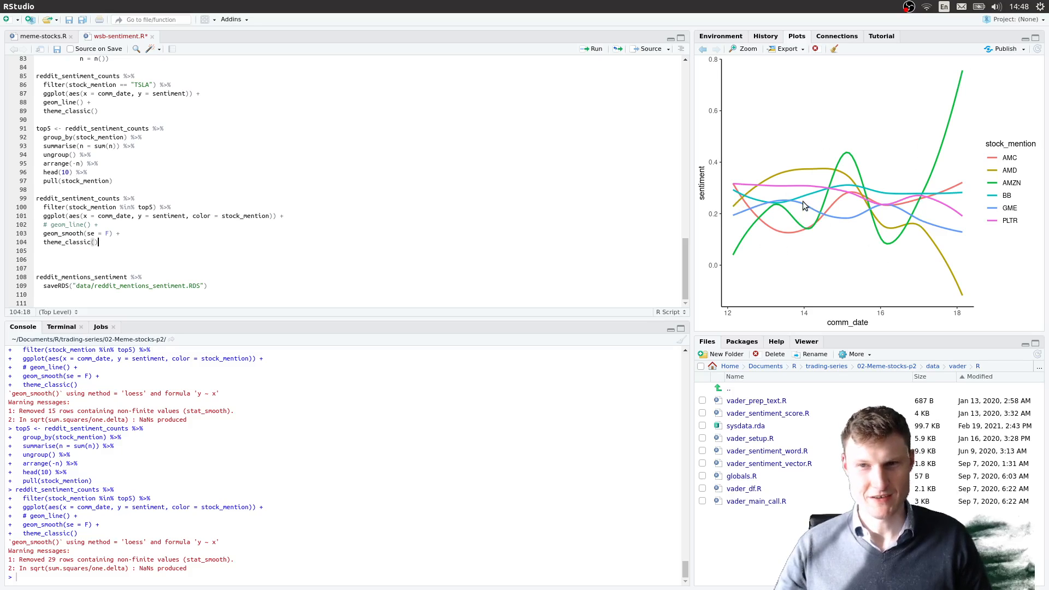
mouse_move(733, 195)
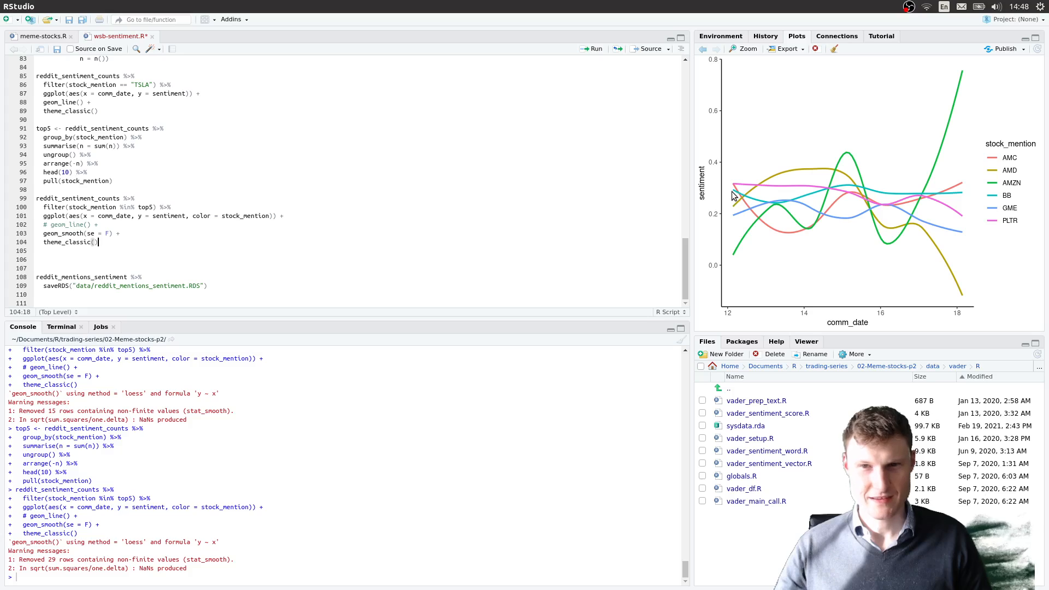